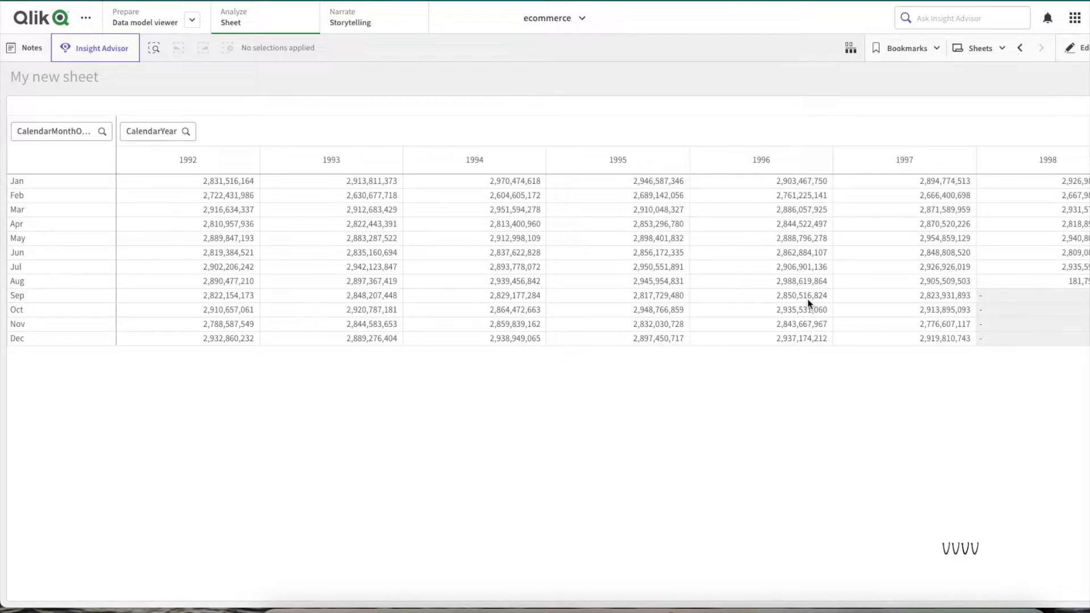
mouse_move(290, 143)
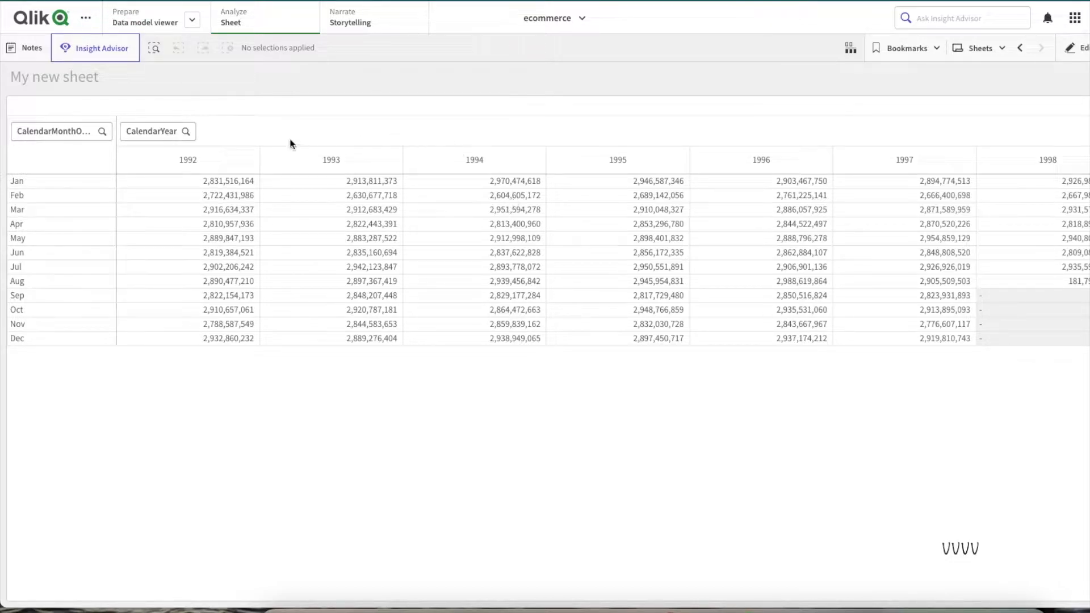
mouse_move(175, 173)
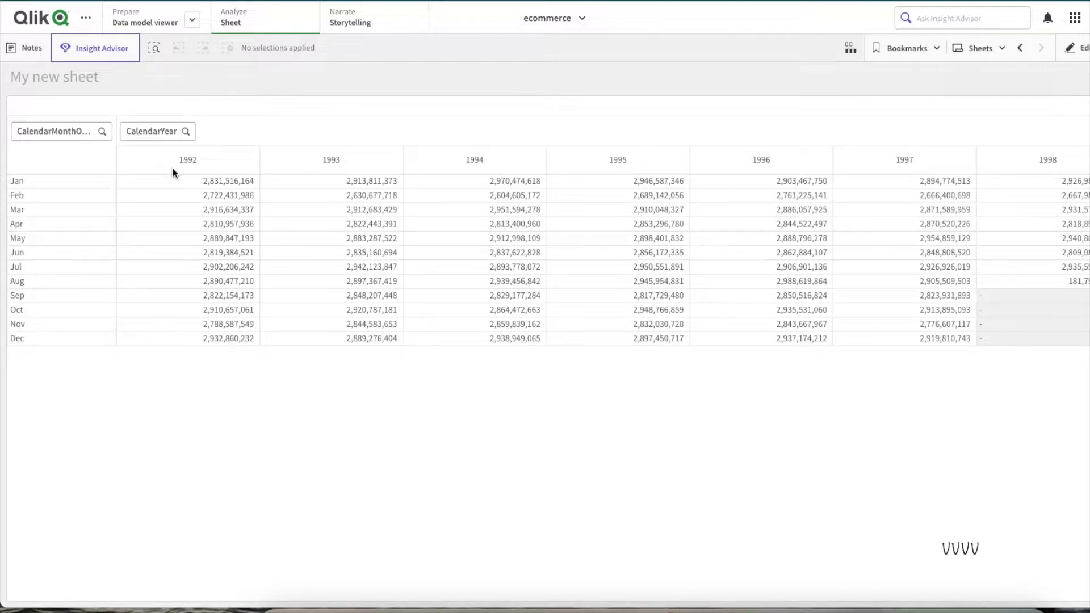
mouse_move(760, 328)
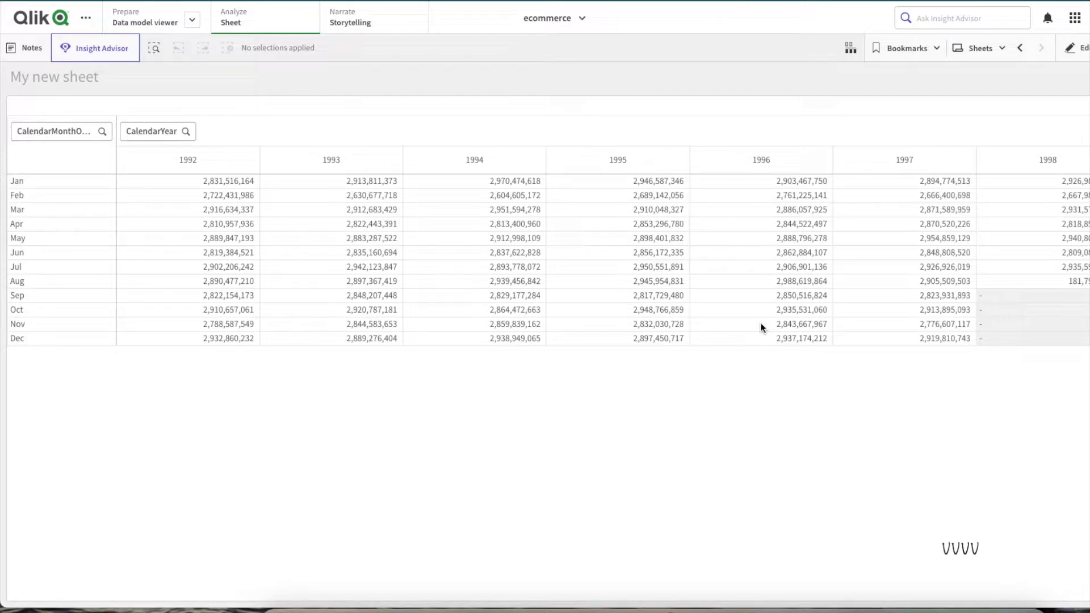
mouse_move(633, 282)
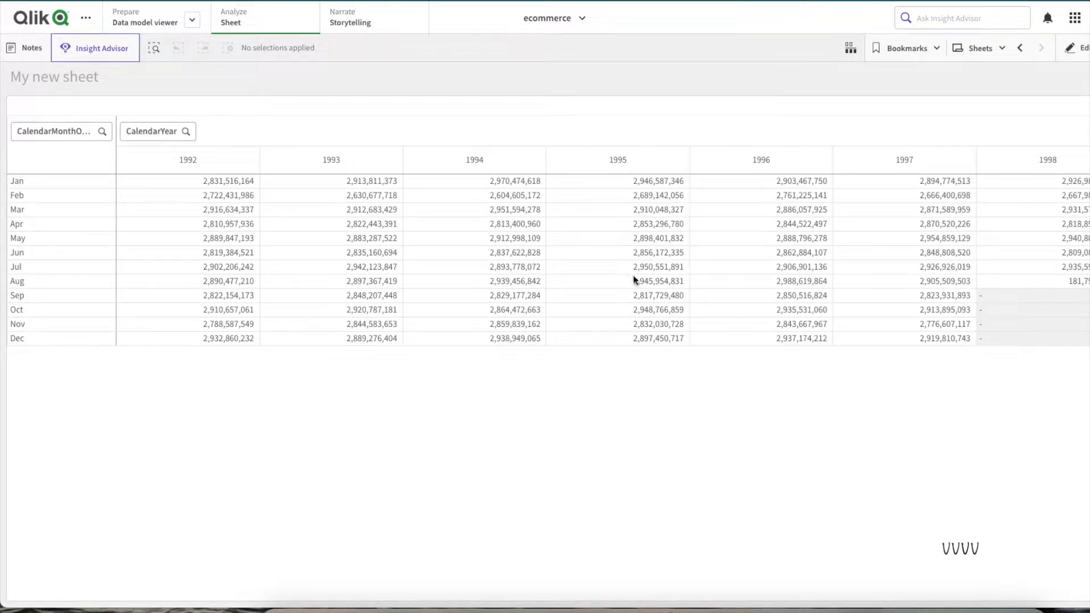
mouse_move(865, 318)
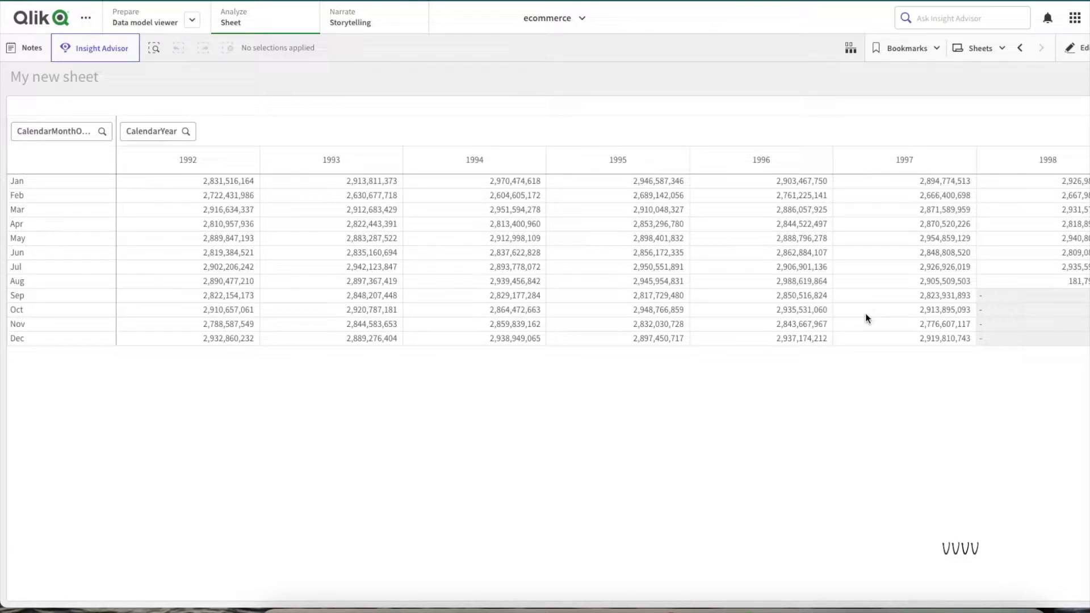
mouse_move(251, 227)
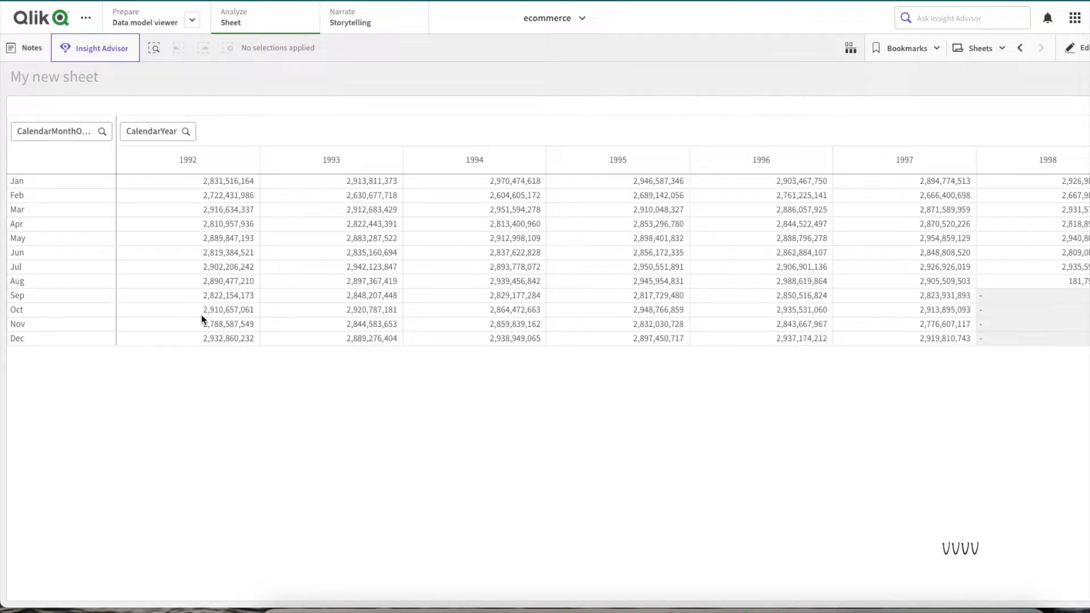
mouse_move(45, 192)
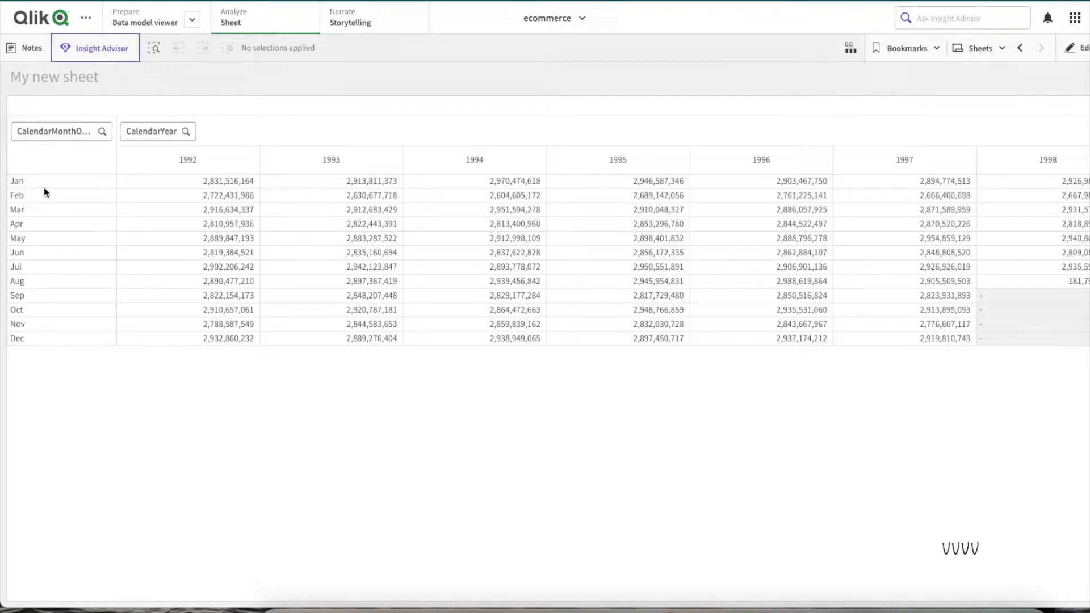
mouse_move(1077, 52)
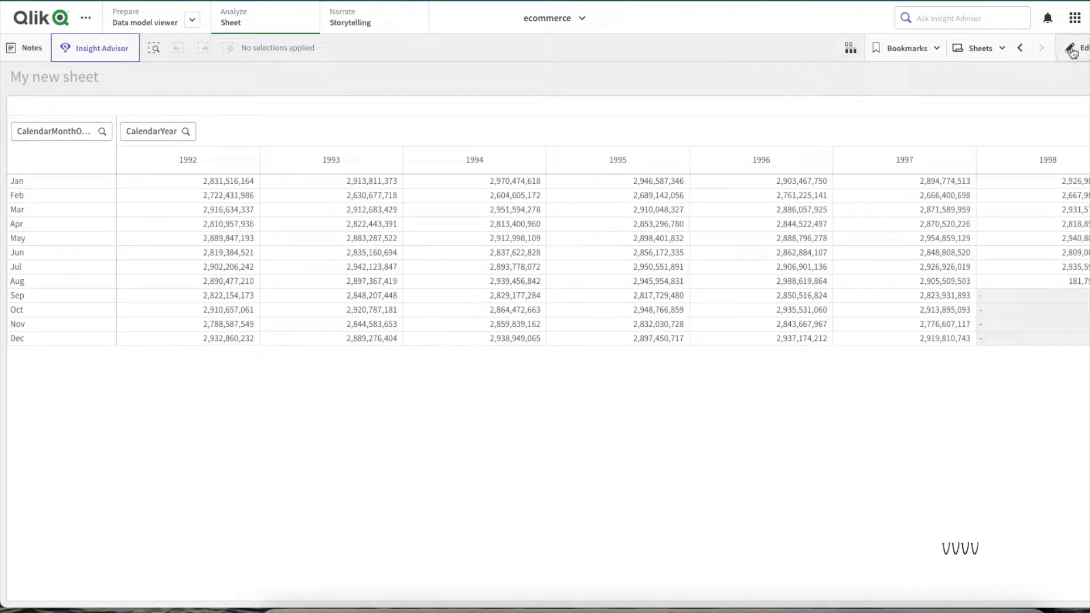
Switch the sheet into editing mode.
click(1070, 48)
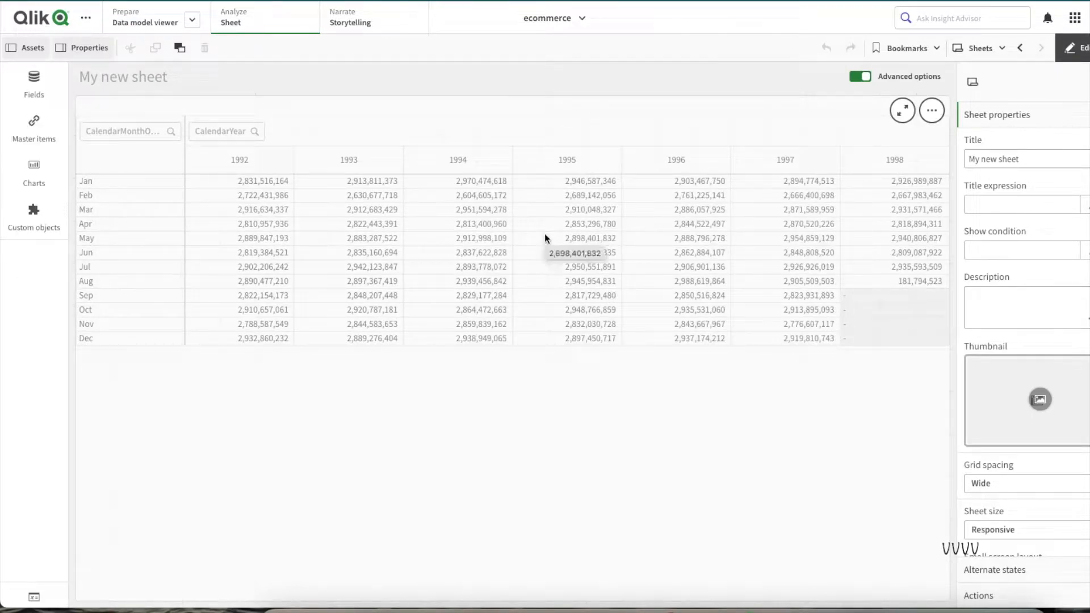
mouse_move(306, 232)
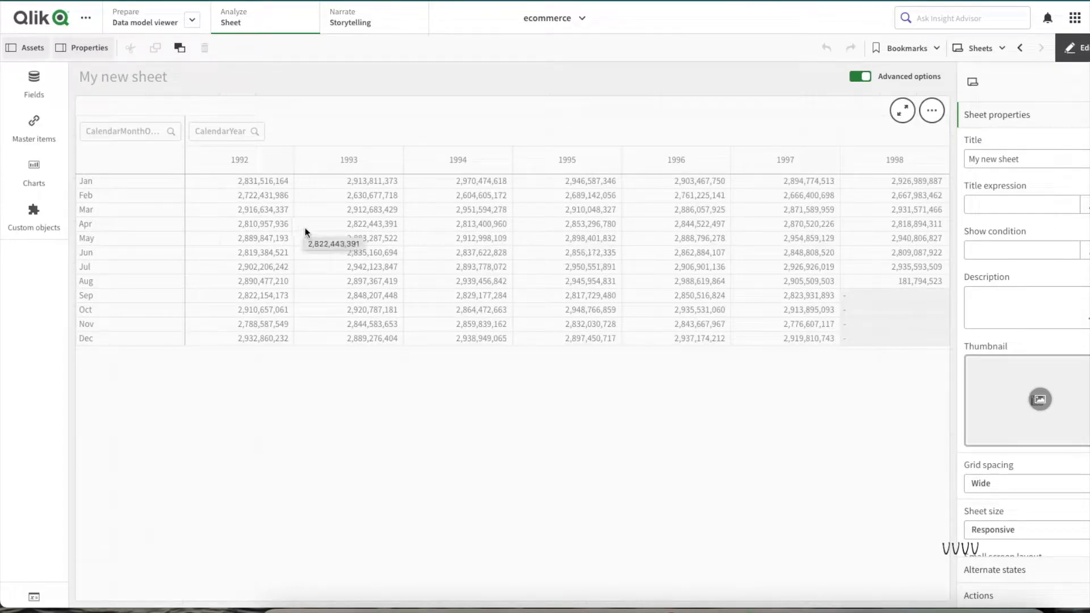
mouse_move(243, 333)
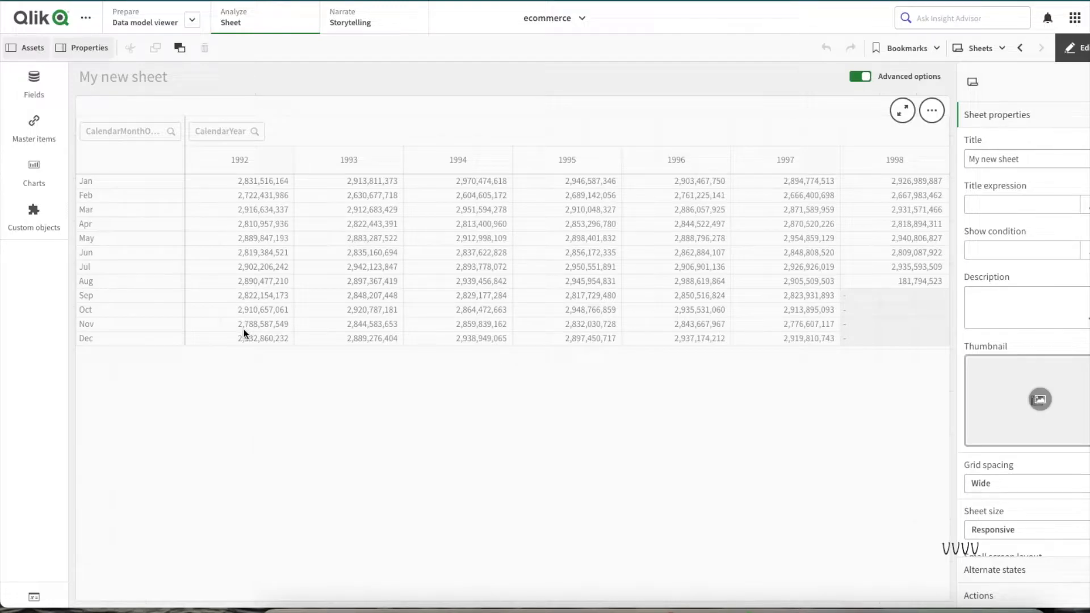
mouse_move(248, 331)
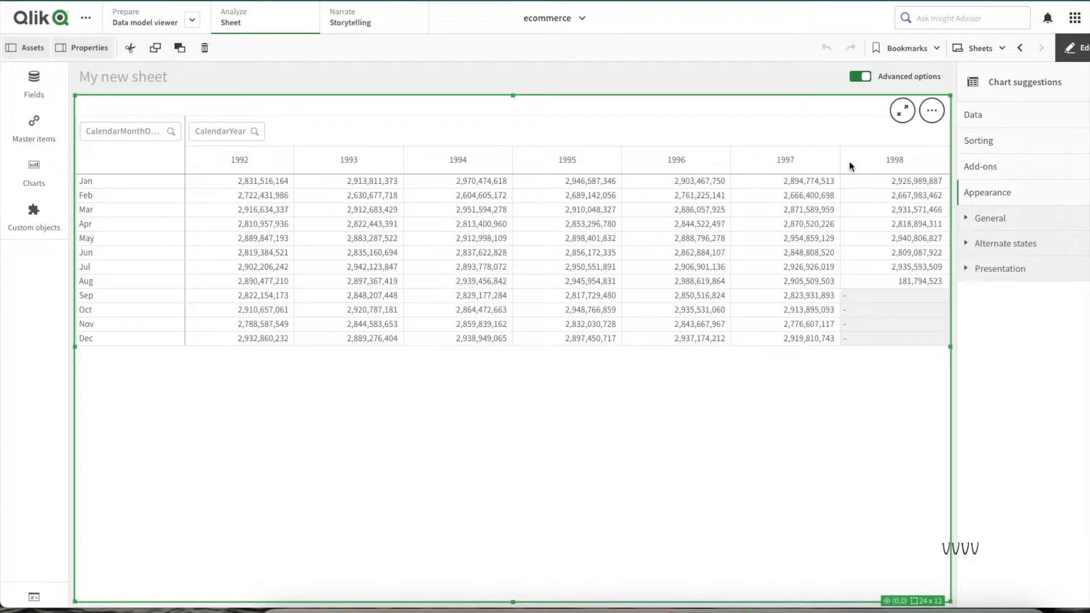
Expand the Revenue measure under Data and reveal its Background color expression.
click(972, 115)
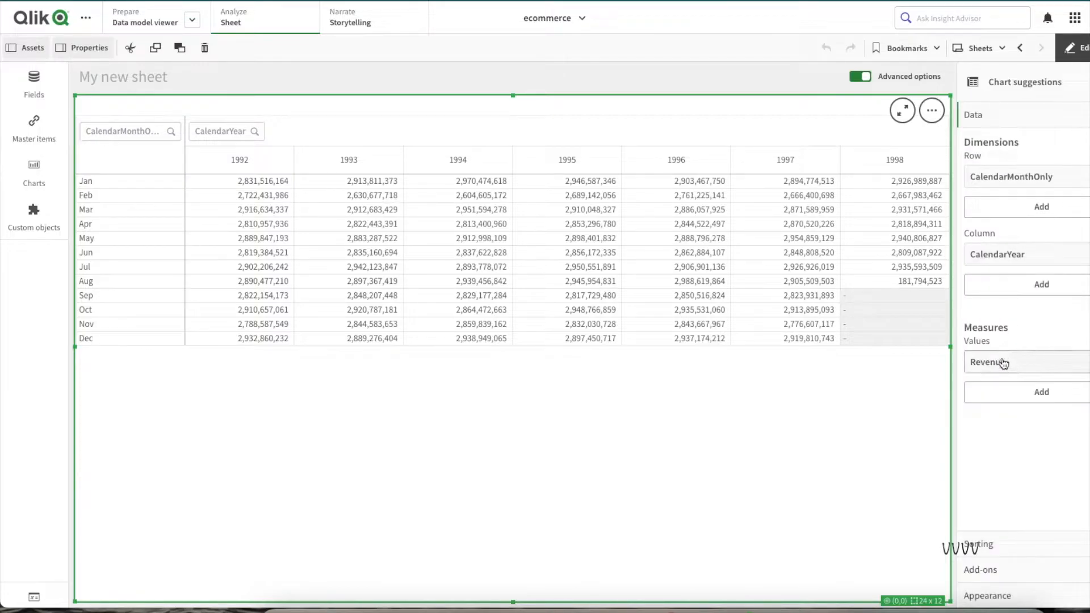
click(997, 362)
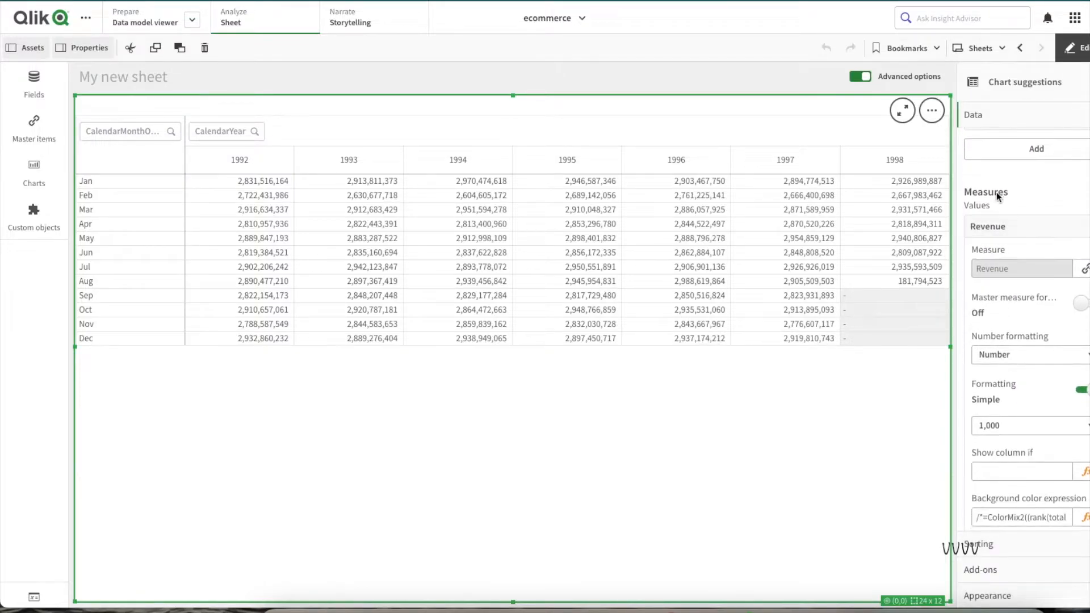
scroll(down, 3)
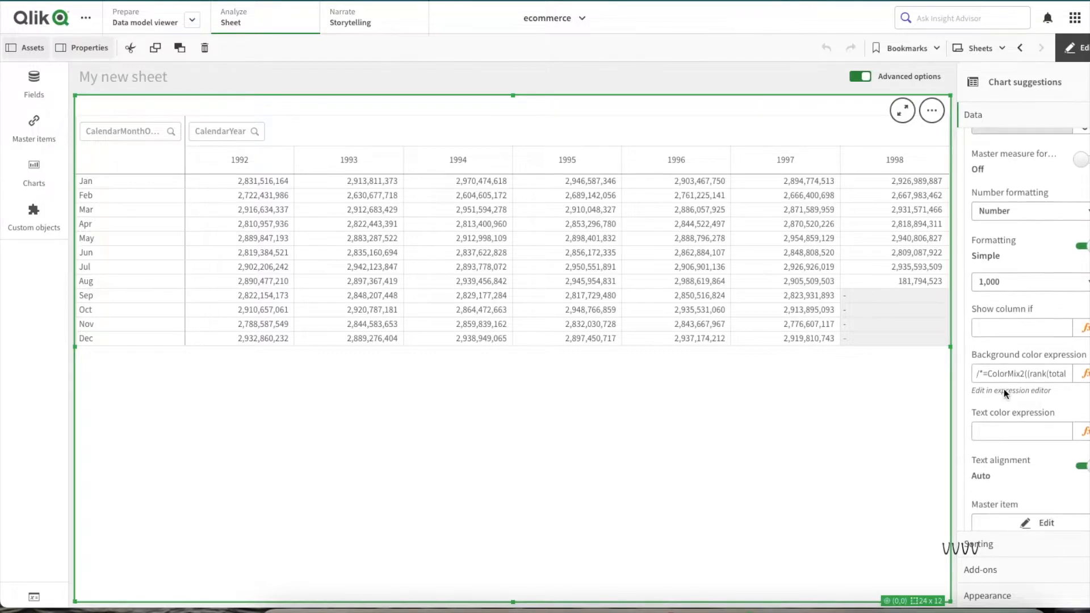
mouse_move(391, 244)
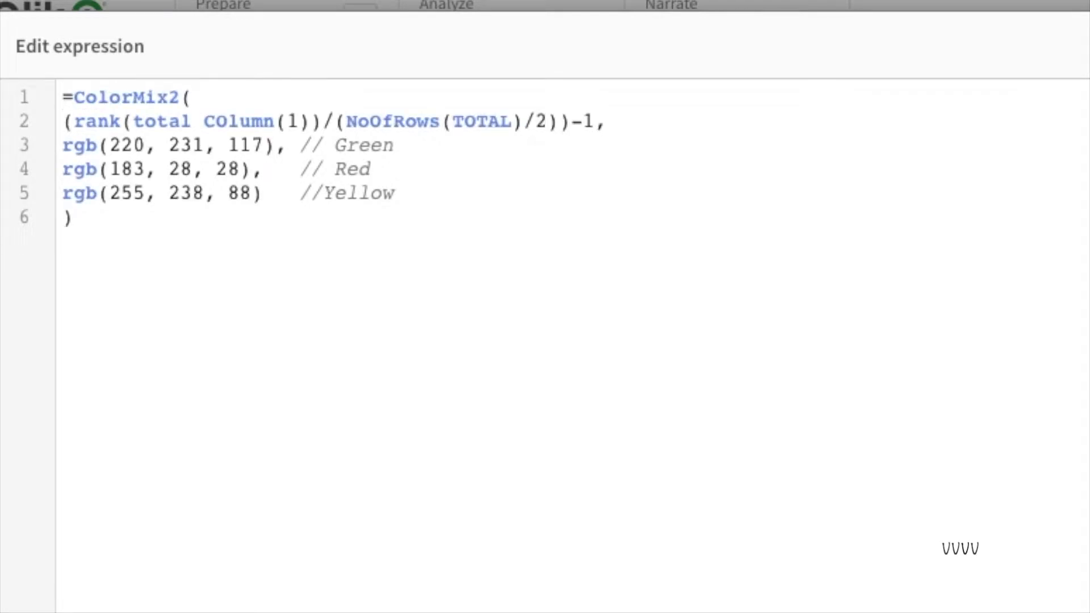
Select the comment markers around the ColorMix2 formula for removal.
drag(104, 144, 70, 217)
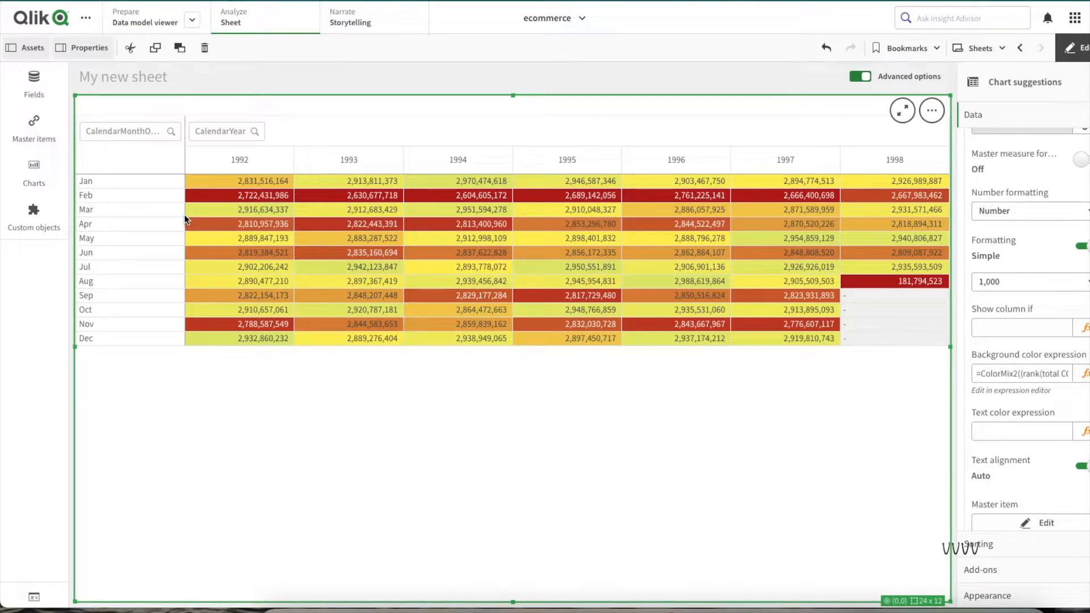
mouse_move(1065, 73)
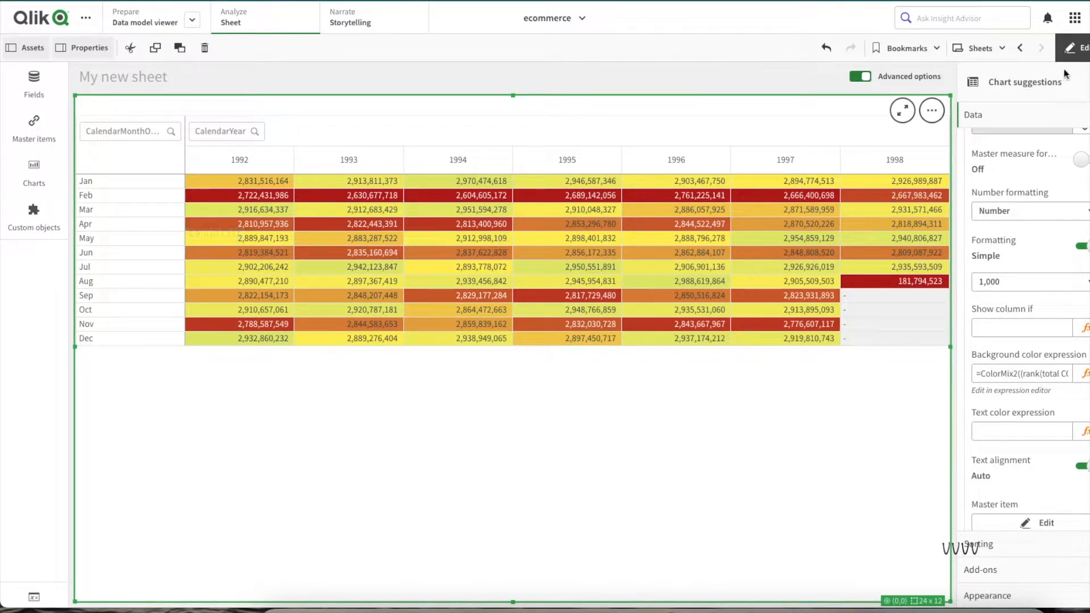
click(1072, 47)
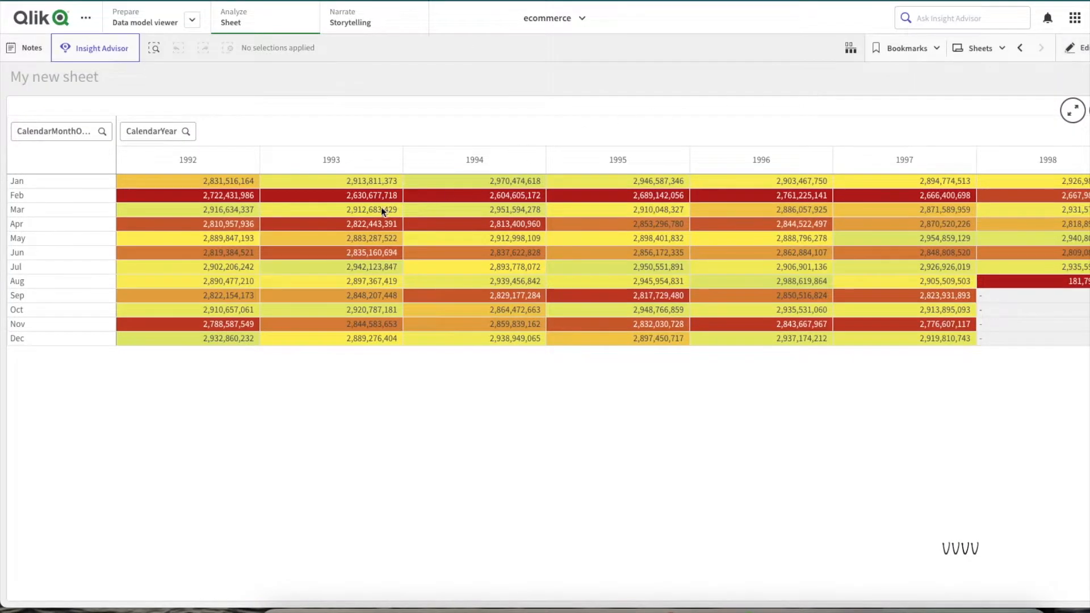
mouse_move(159, 210)
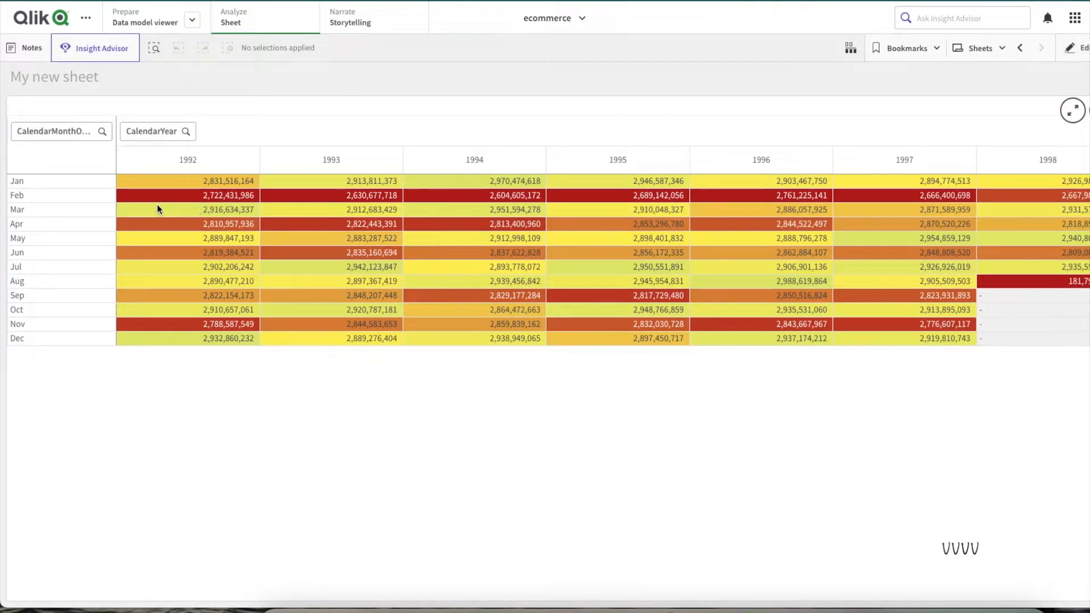
mouse_move(383, 218)
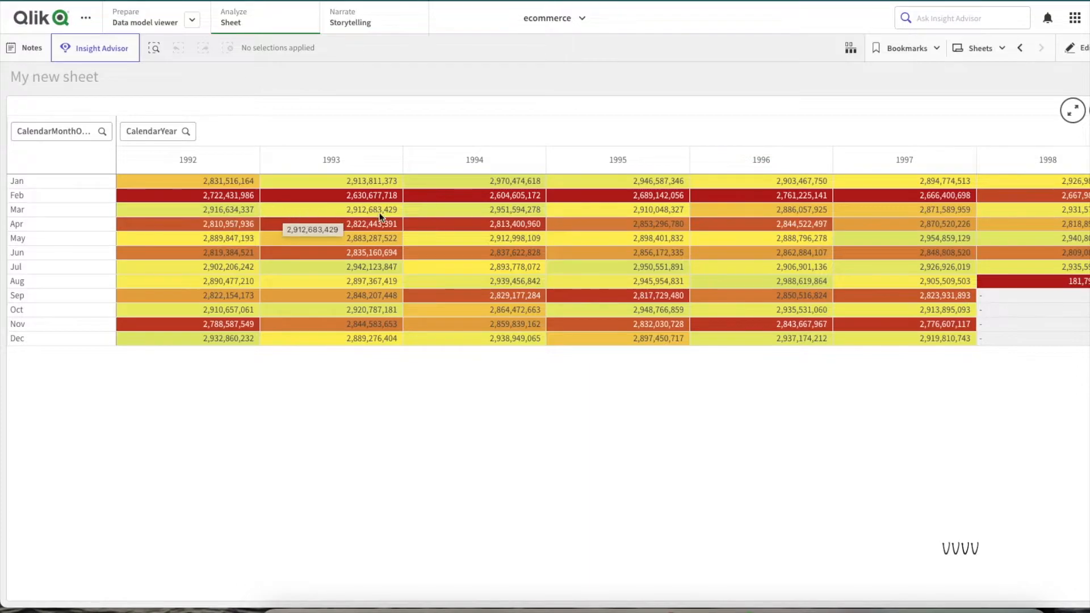
mouse_move(514, 209)
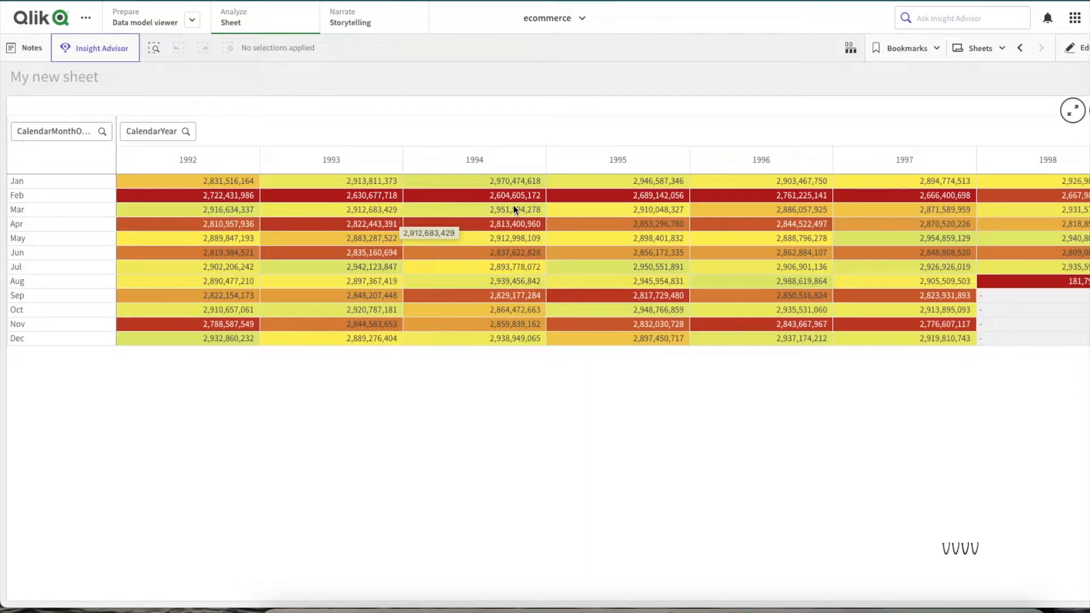
mouse_move(1020, 206)
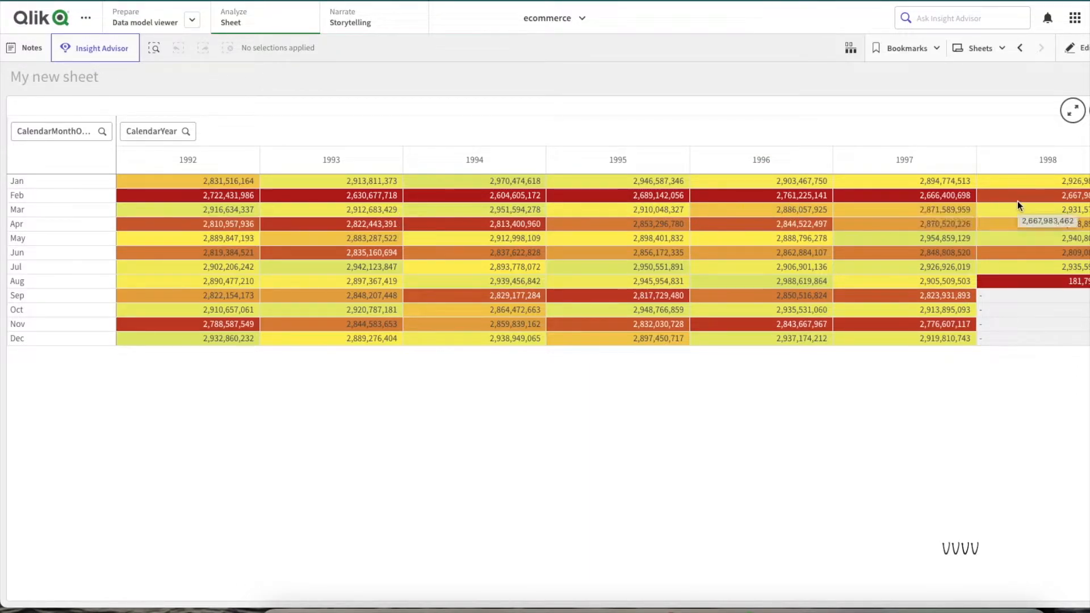
mouse_move(1066, 204)
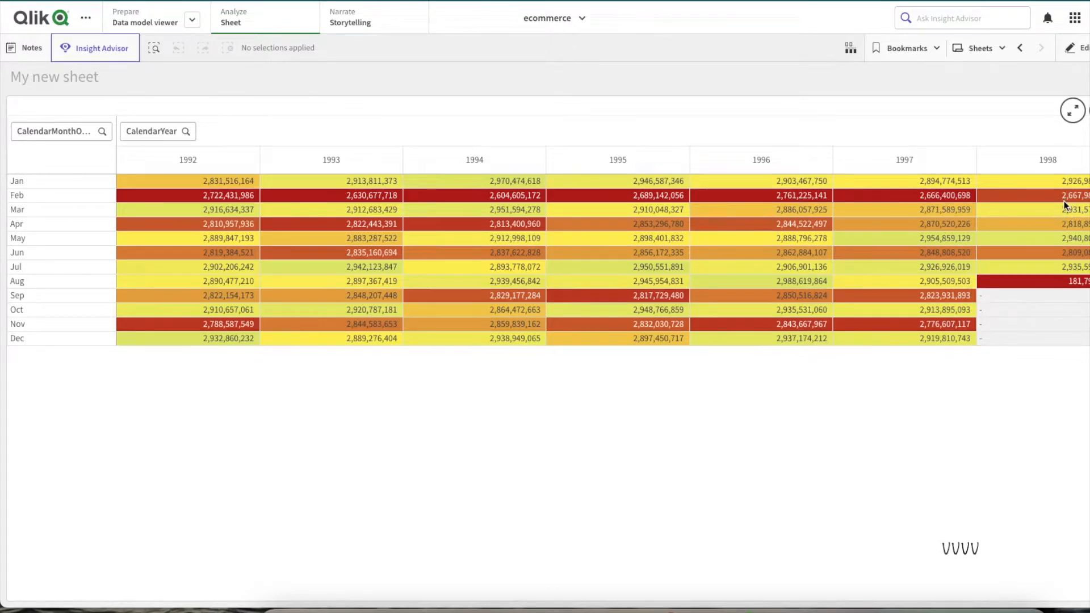
mouse_move(1037, 241)
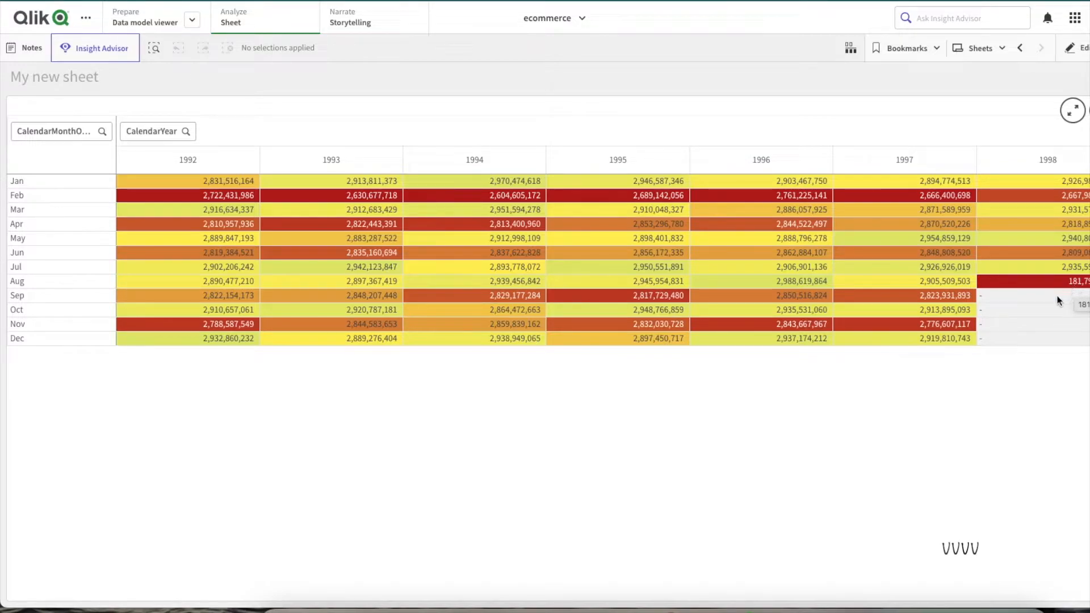
mouse_move(1063, 269)
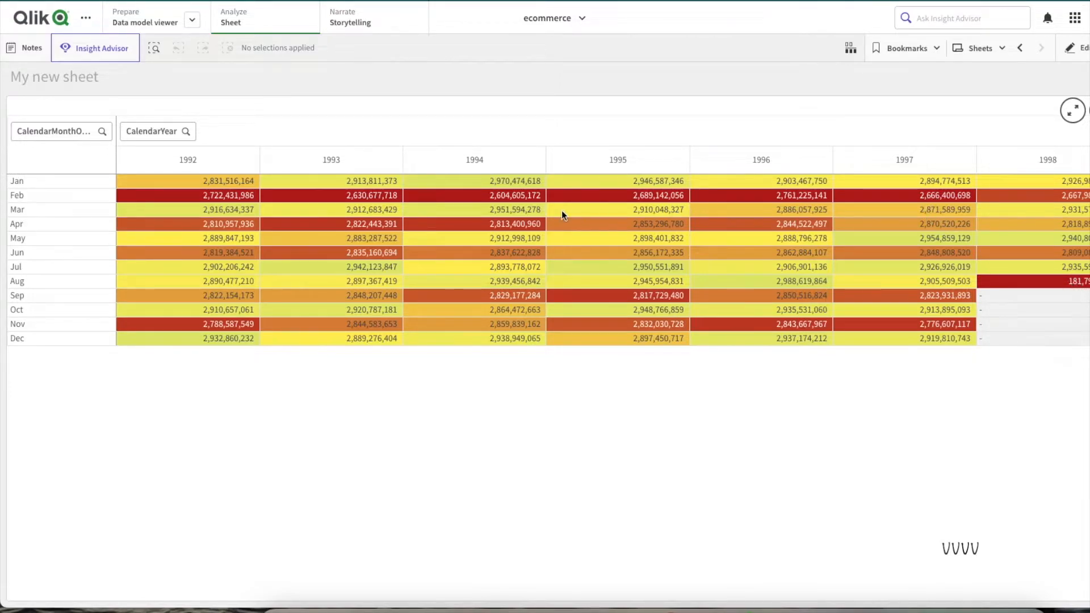
mouse_move(33, 205)
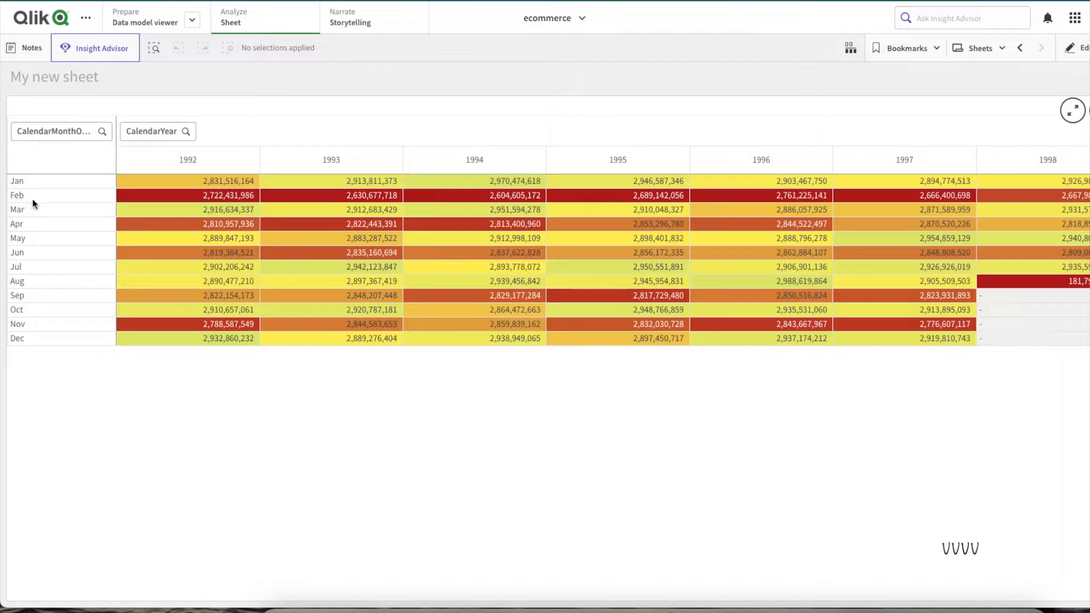
mouse_move(173, 202)
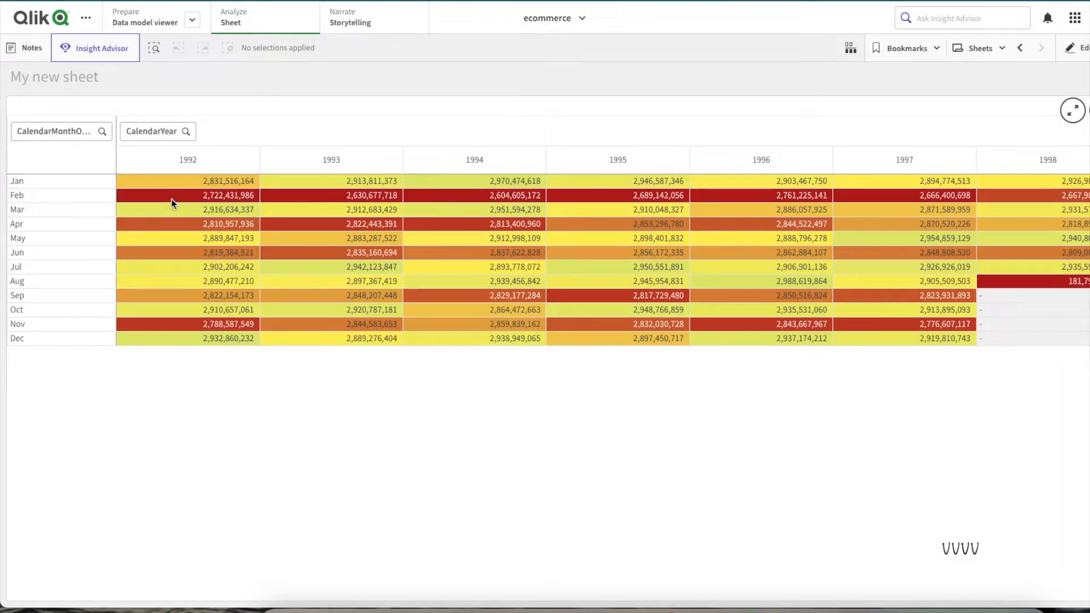
mouse_move(173, 202)
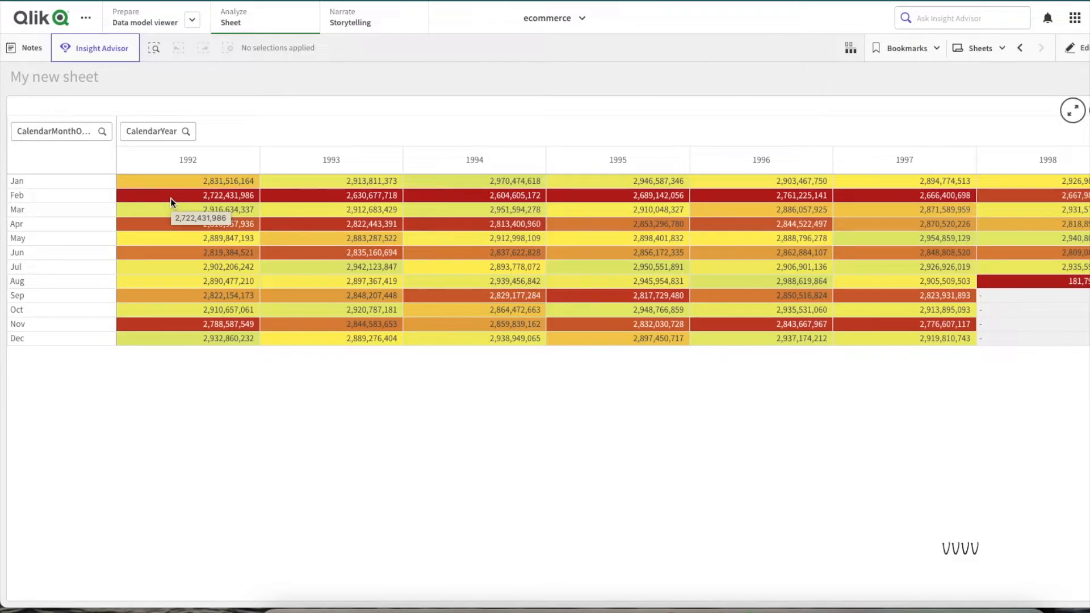
mouse_move(488, 199)
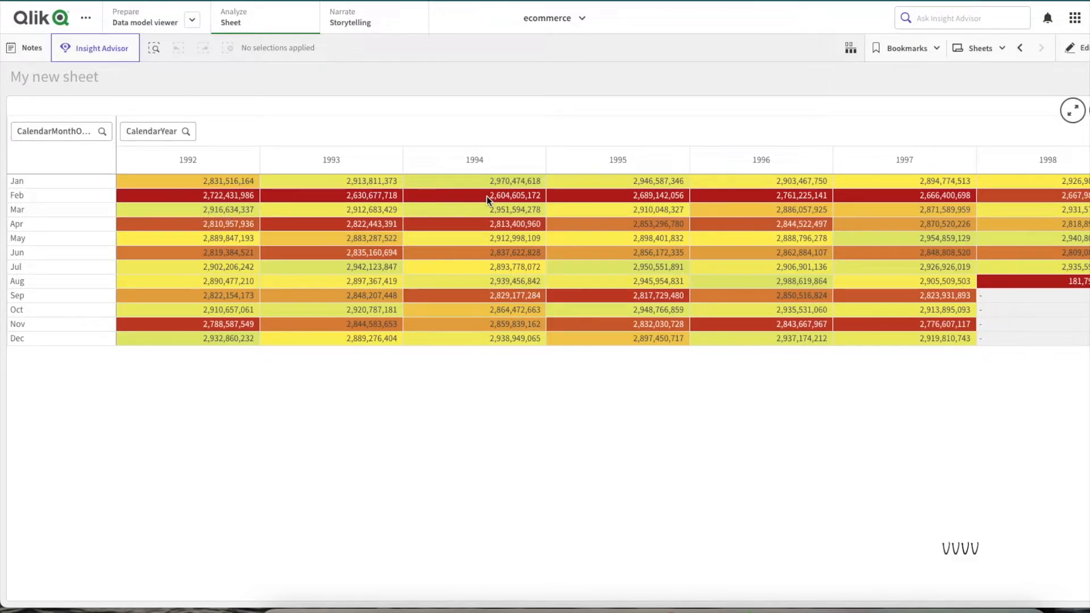
mouse_move(489, 199)
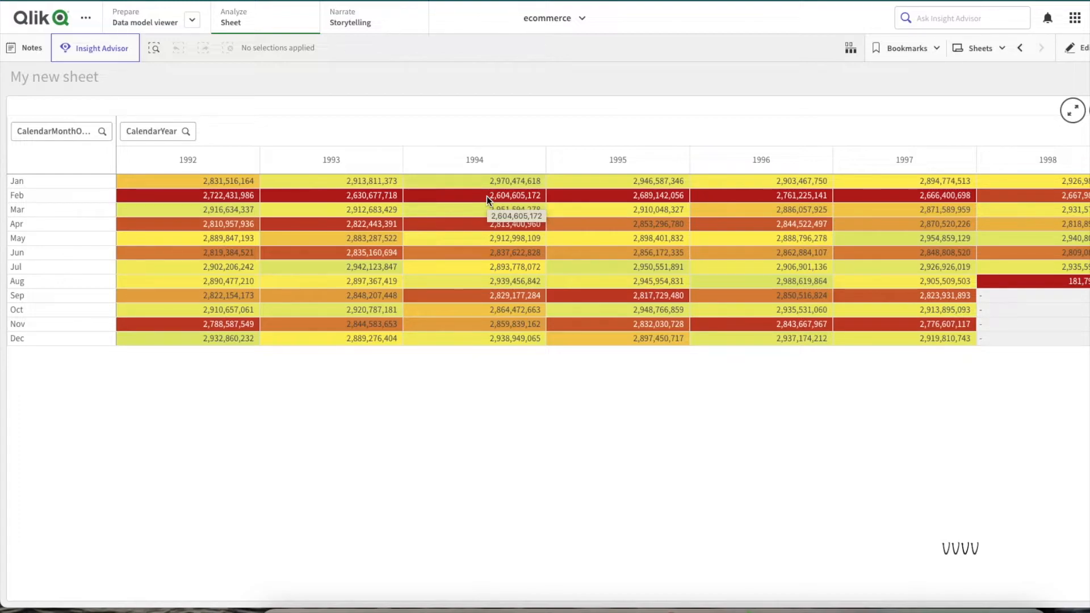
mouse_move(335, 195)
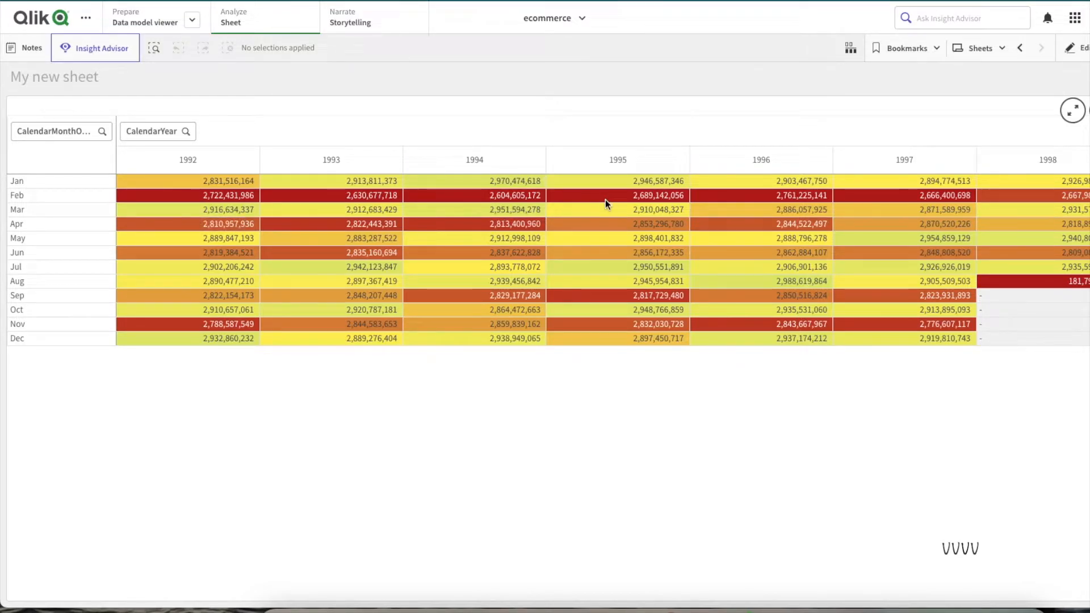
mouse_move(606, 205)
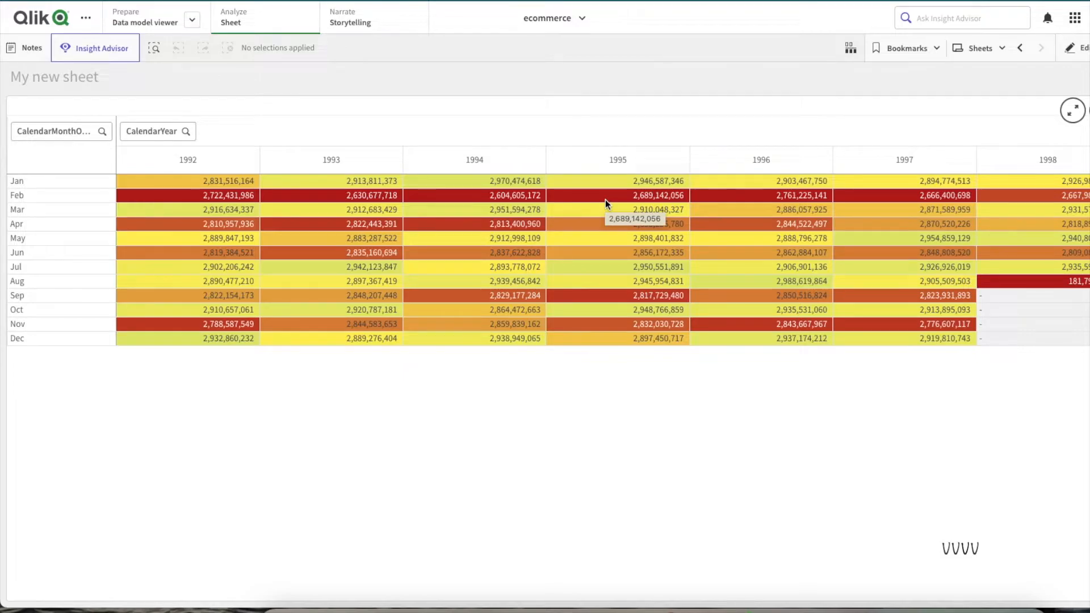
mouse_move(197, 216)
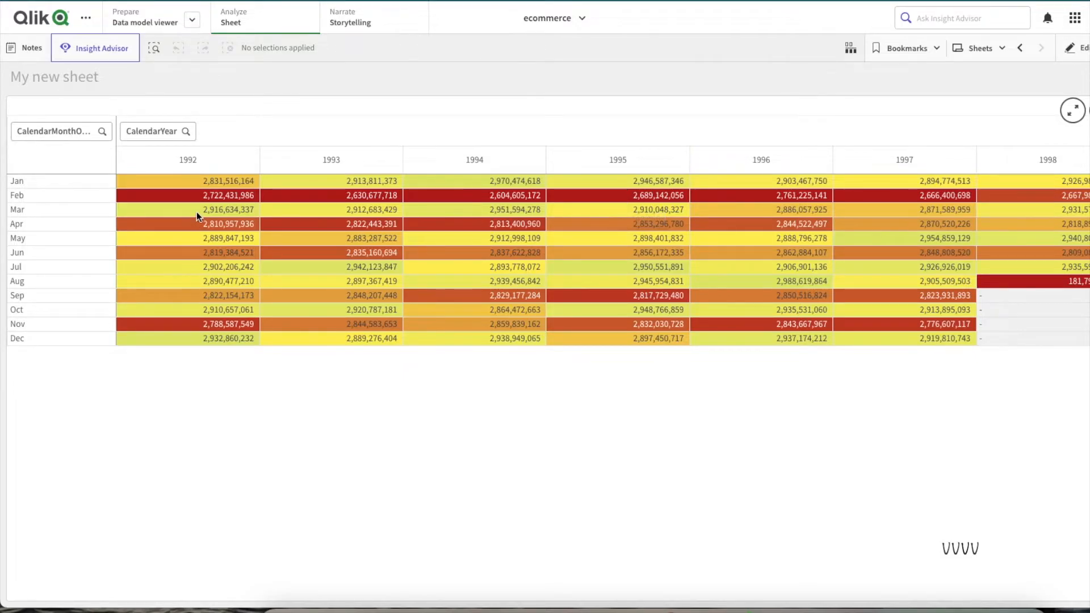
mouse_move(920, 199)
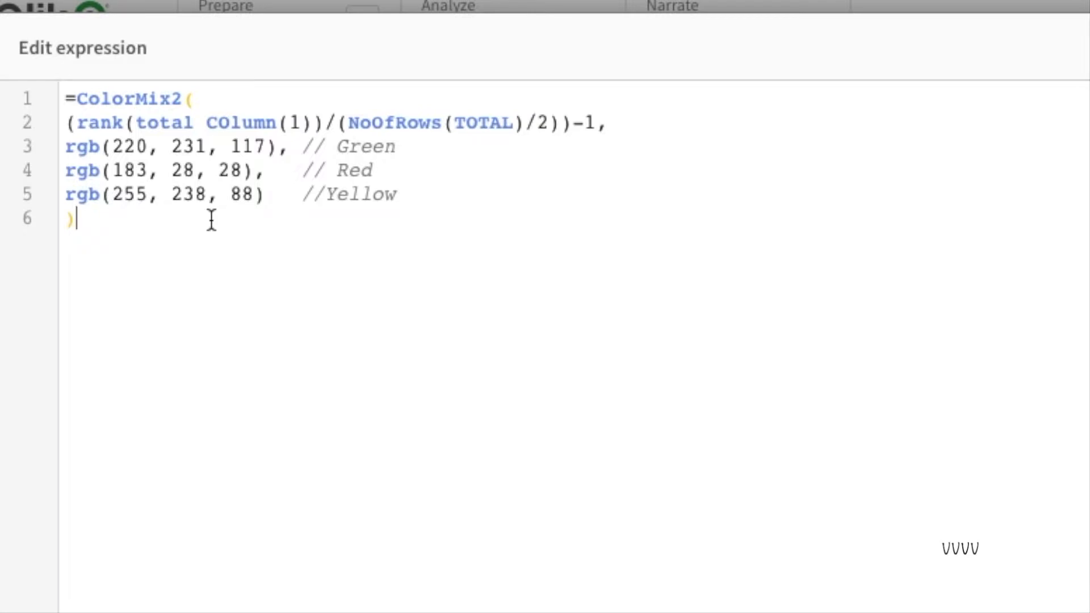
mouse_move(602, 125)
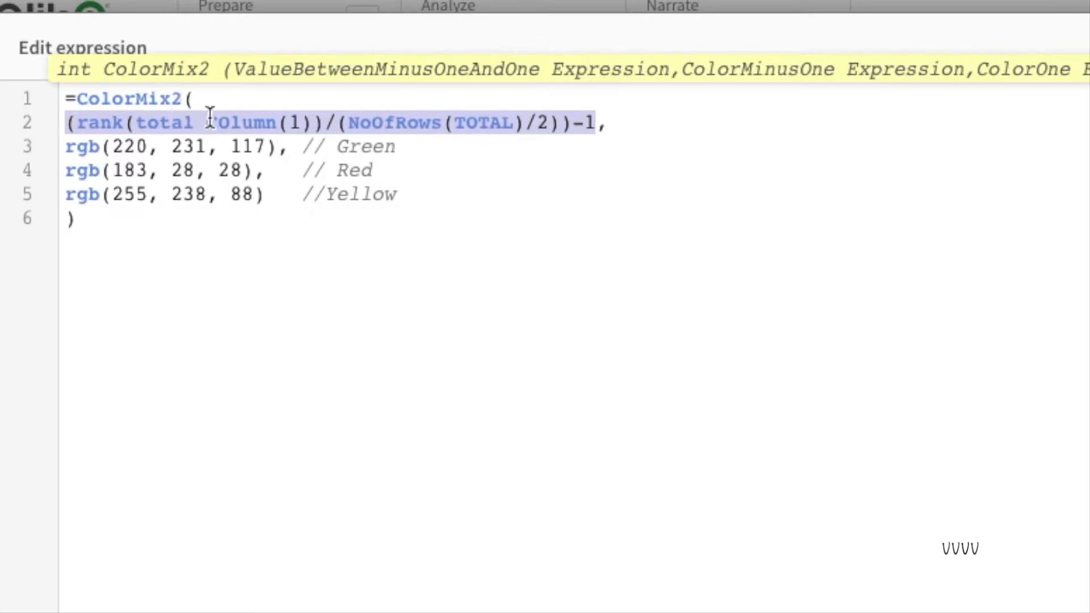
mouse_move(404, 150)
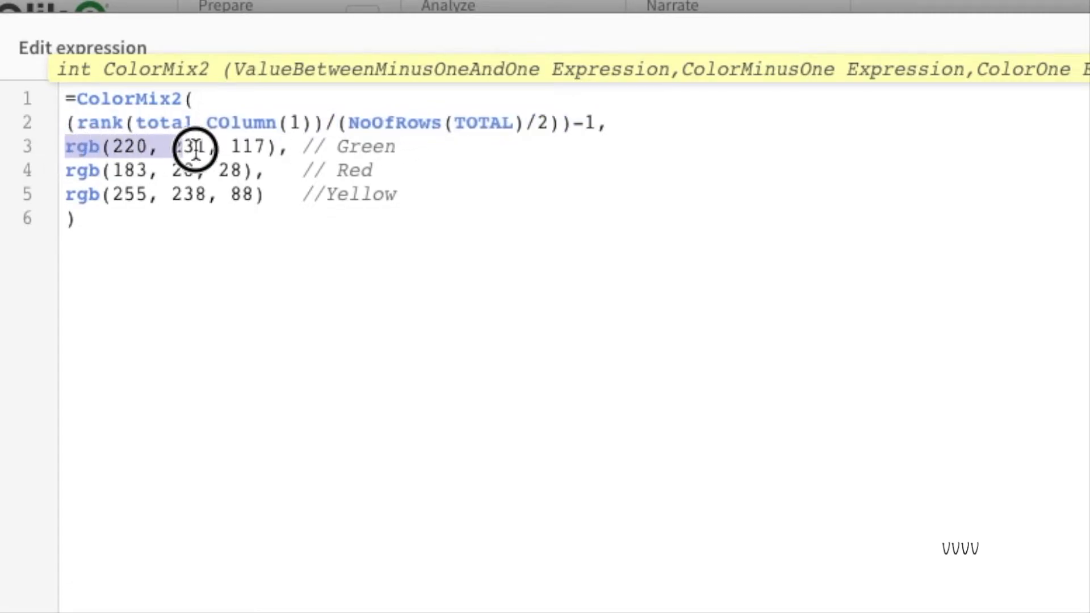
Highlight the green colour argument in the ColorMix2 formula.
drag(194, 146, 265, 194)
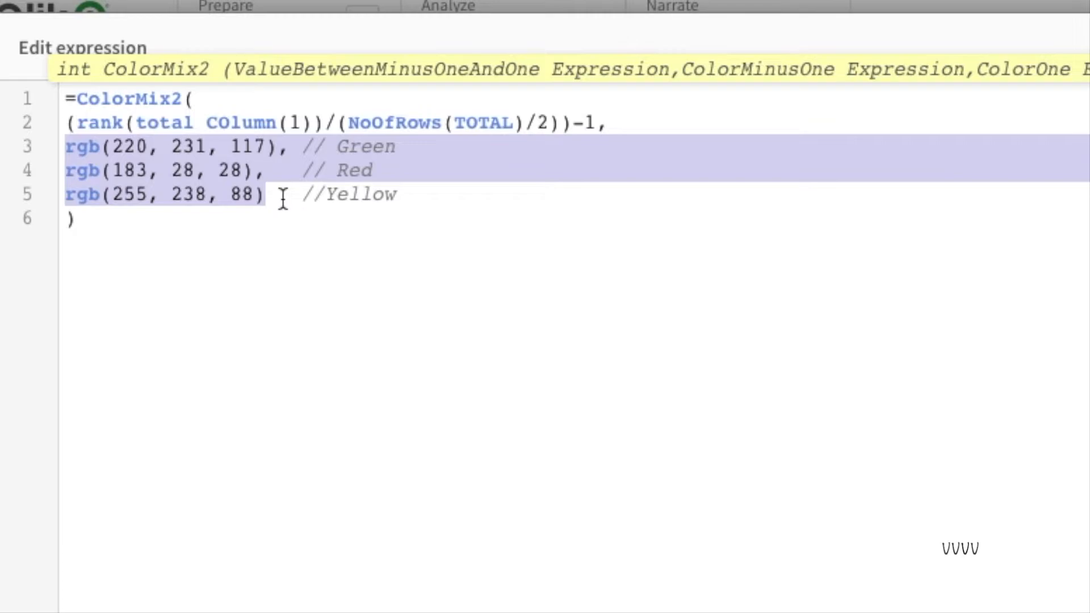
mouse_move(295, 176)
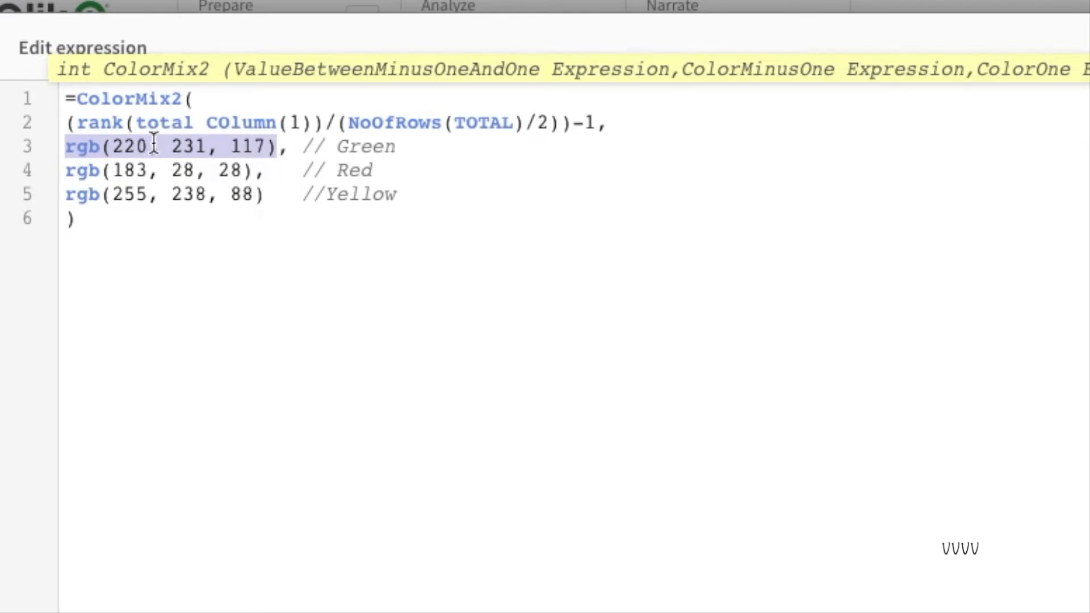
mouse_move(187, 148)
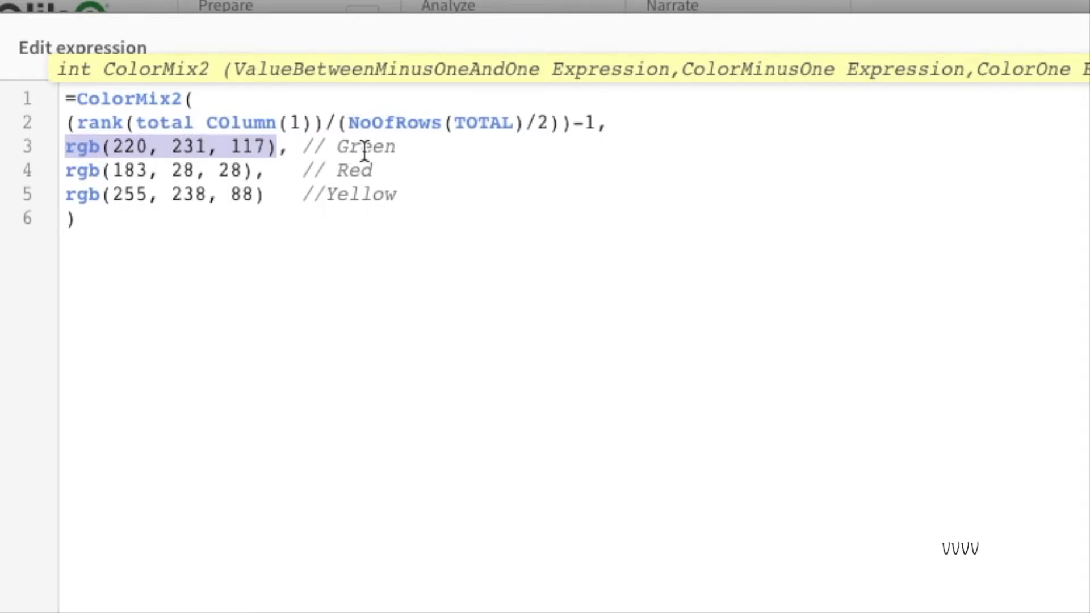
mouse_move(154, 211)
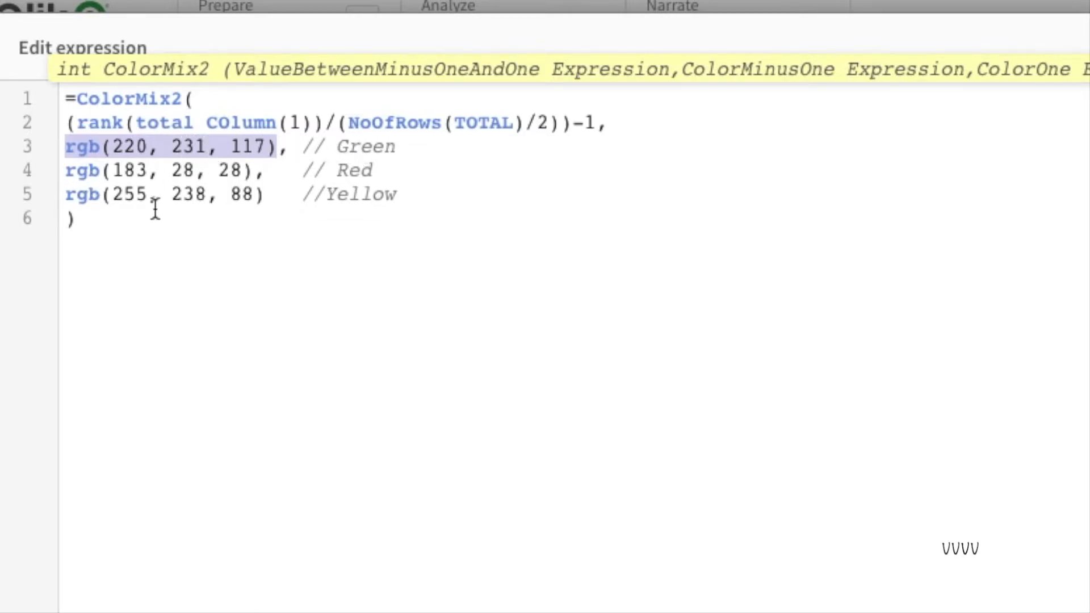
mouse_move(239, 195)
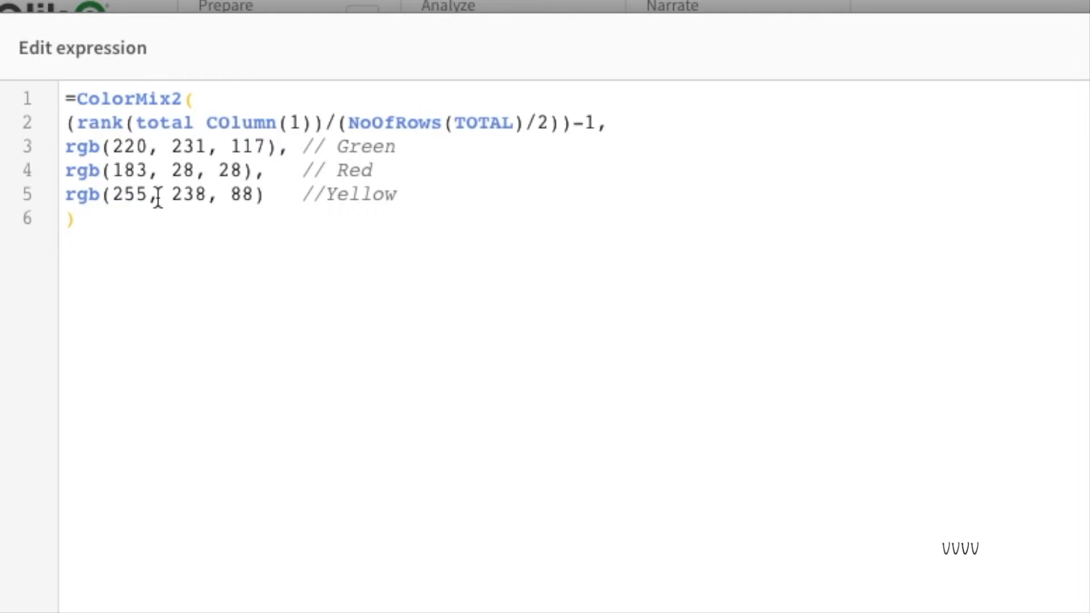
mouse_move(139, 162)
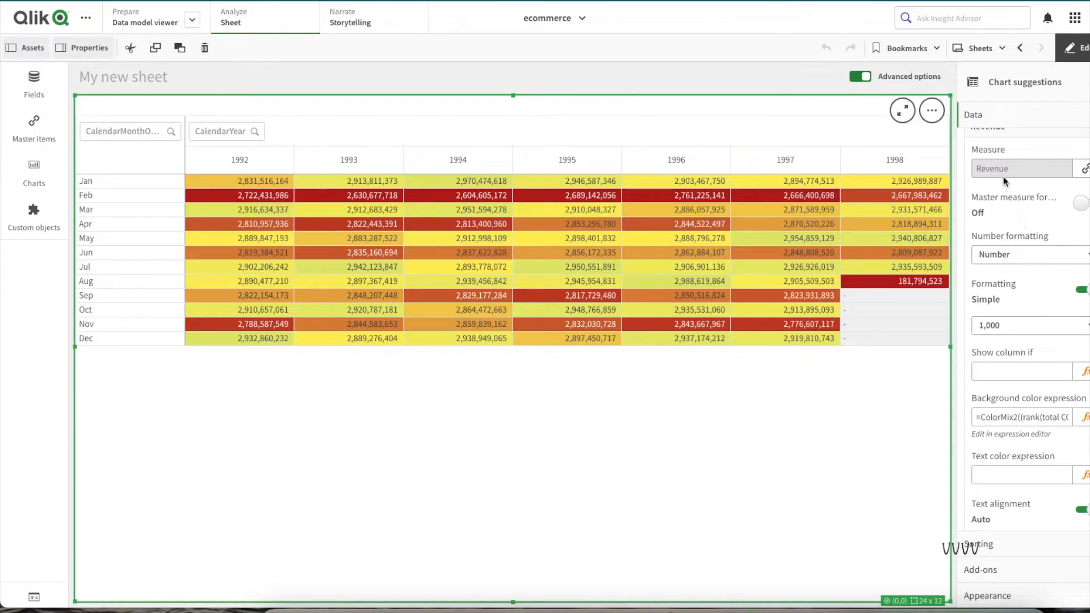
Reopen the Background color expression in the expression editor via fx.
click(1011, 434)
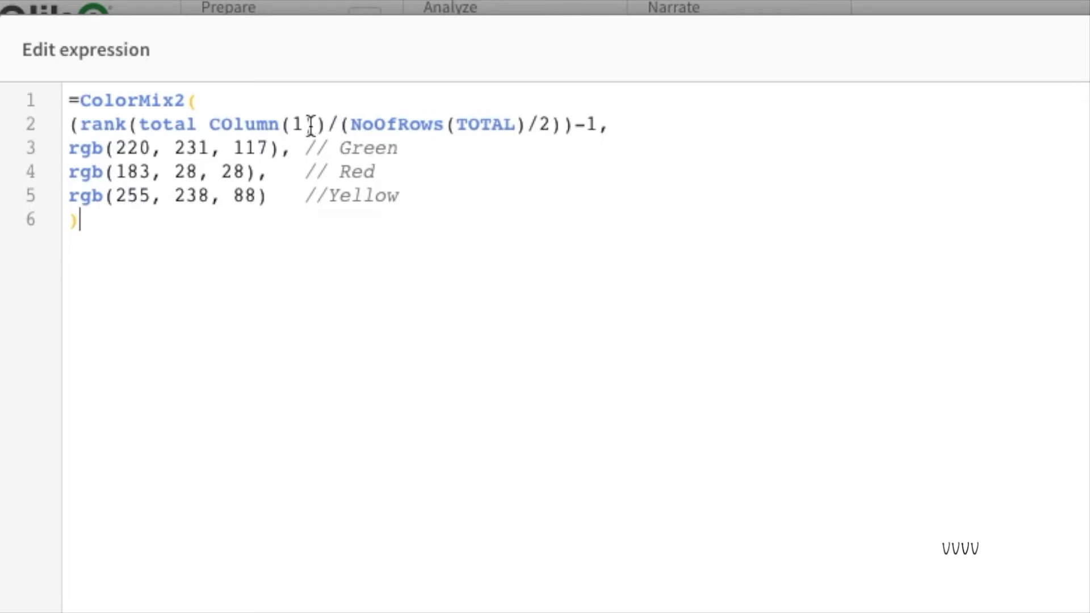
double_click(407, 124)
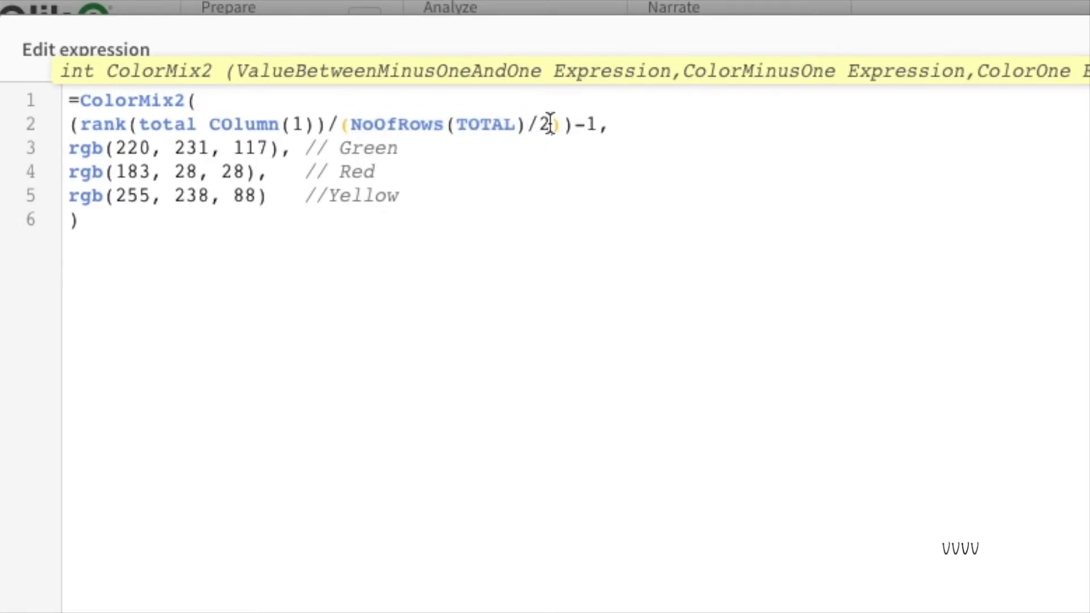
drag(550, 124, 340, 124)
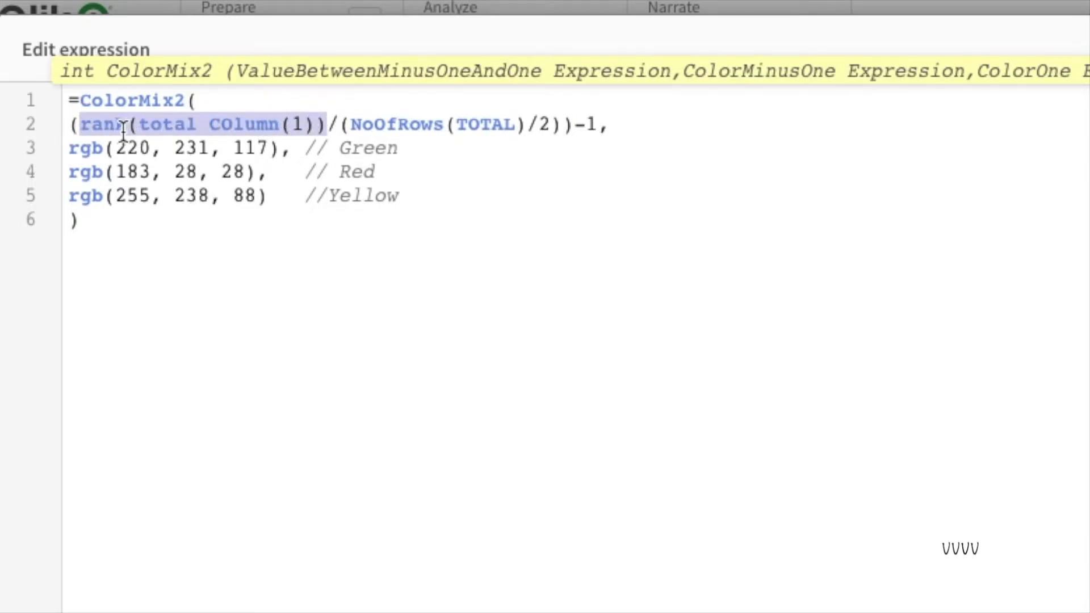
drag(125, 125, 498, 147)
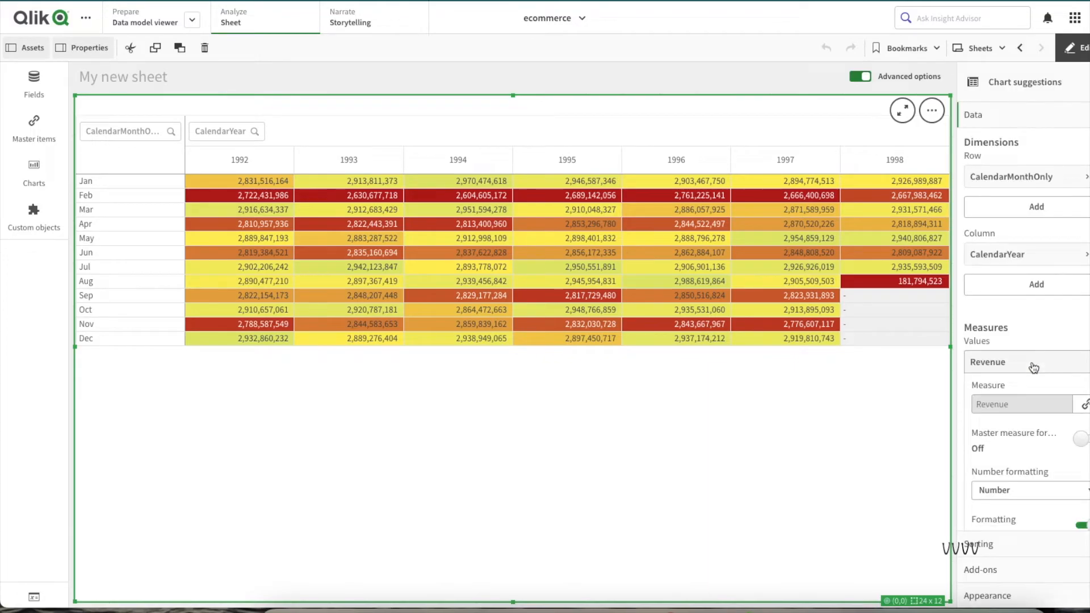
mouse_move(1016, 264)
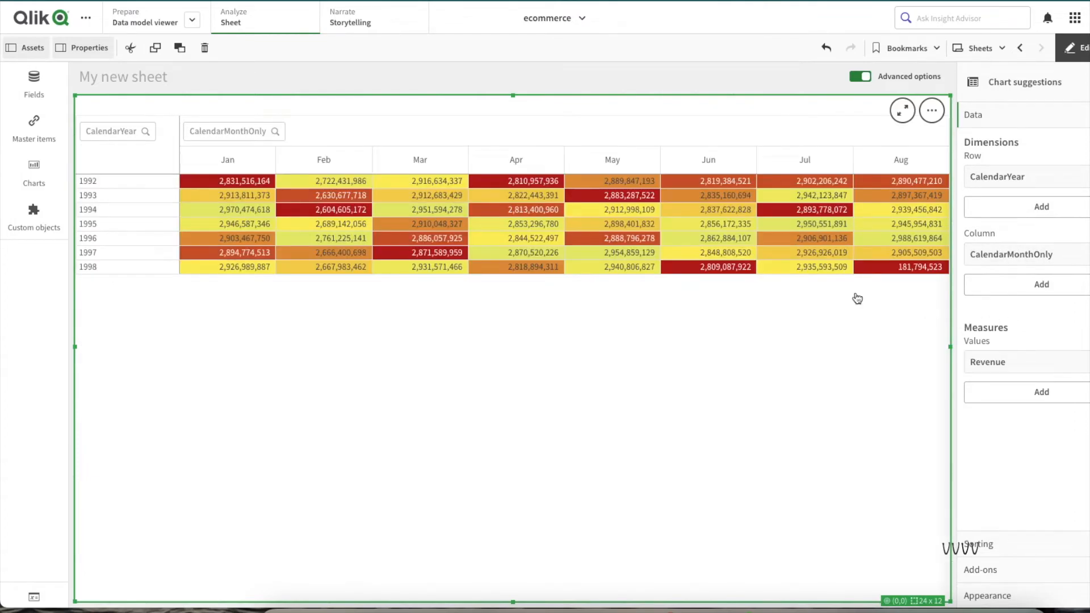
mouse_move(746, 285)
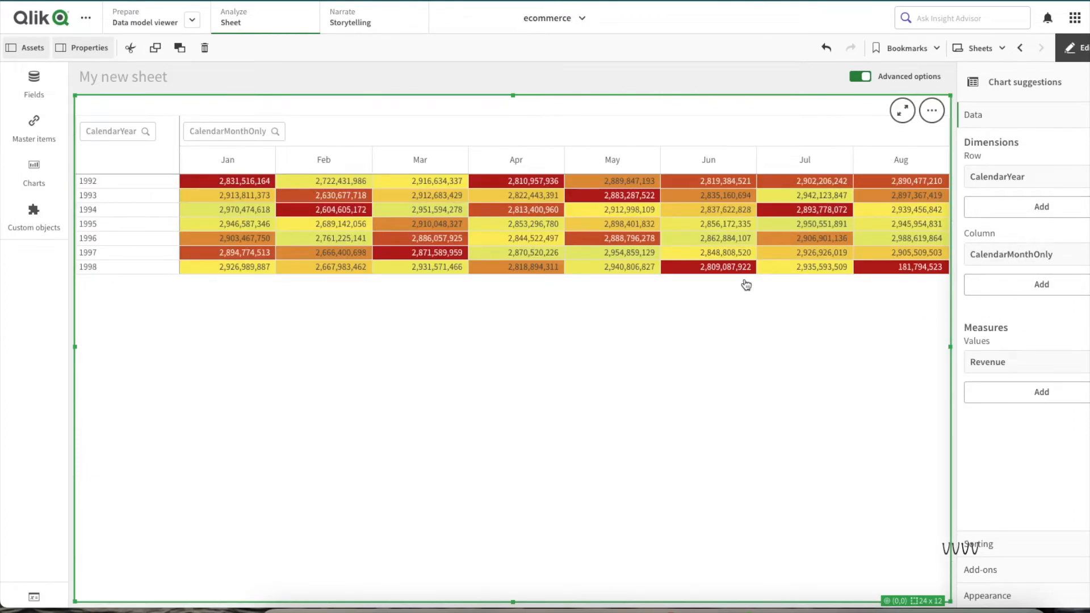
mouse_move(389, 226)
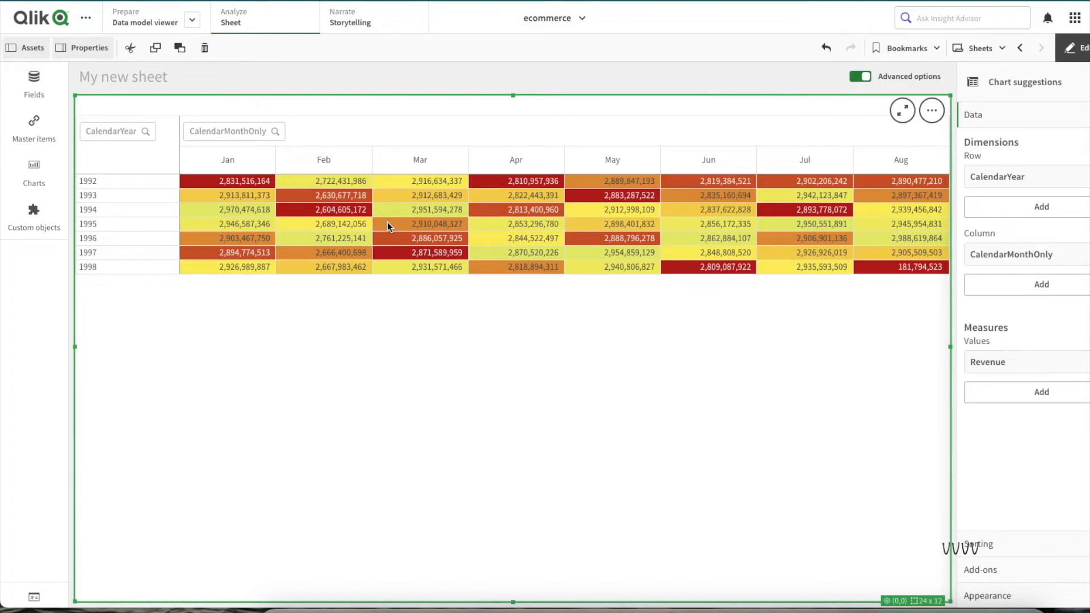
mouse_move(268, 231)
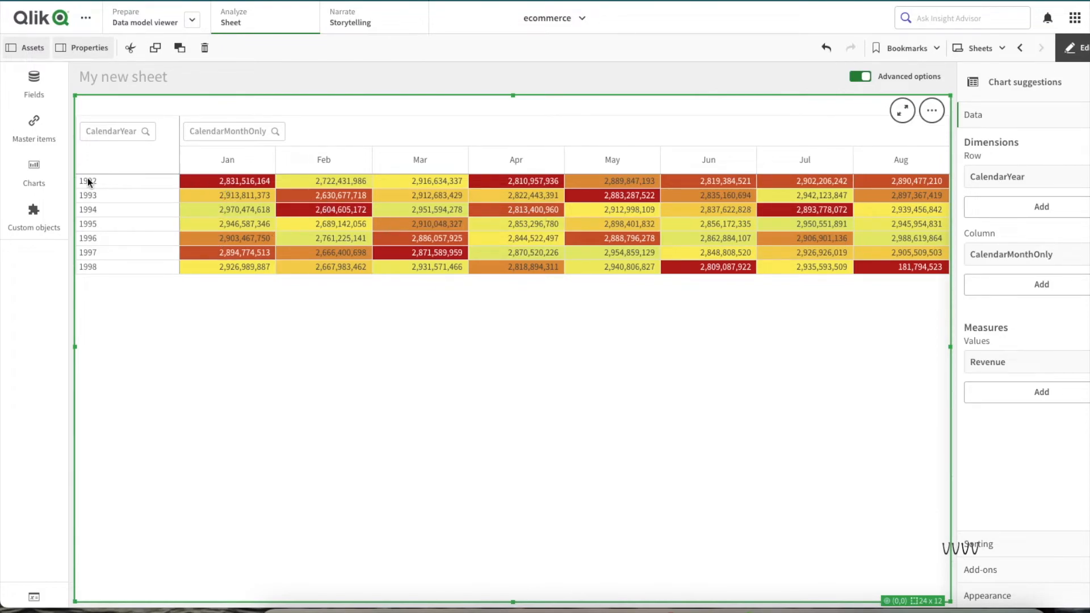
mouse_move(226, 175)
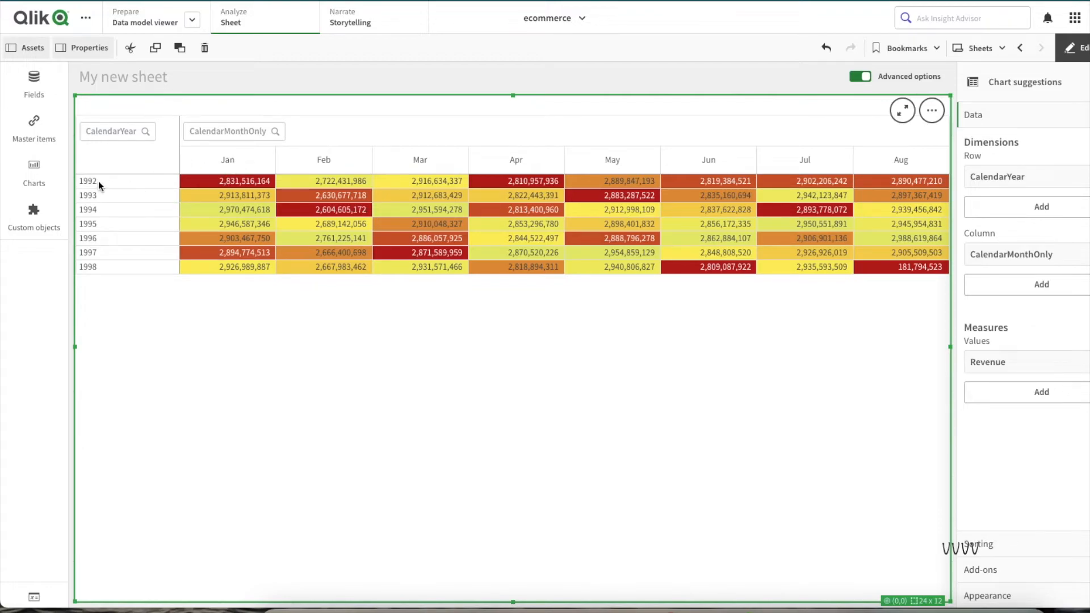
mouse_move(243, 184)
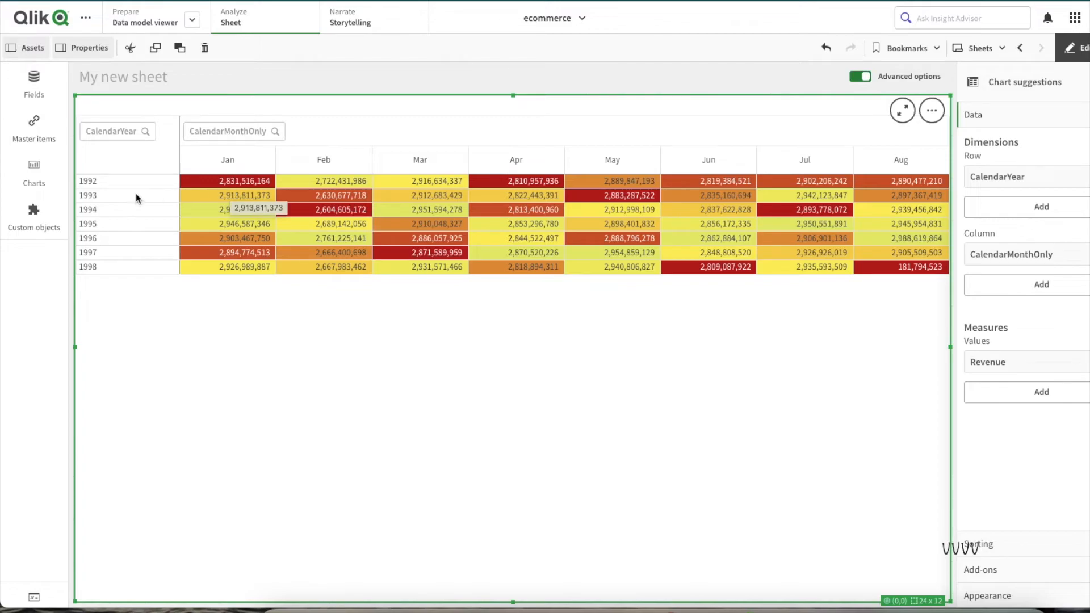
mouse_move(237, 182)
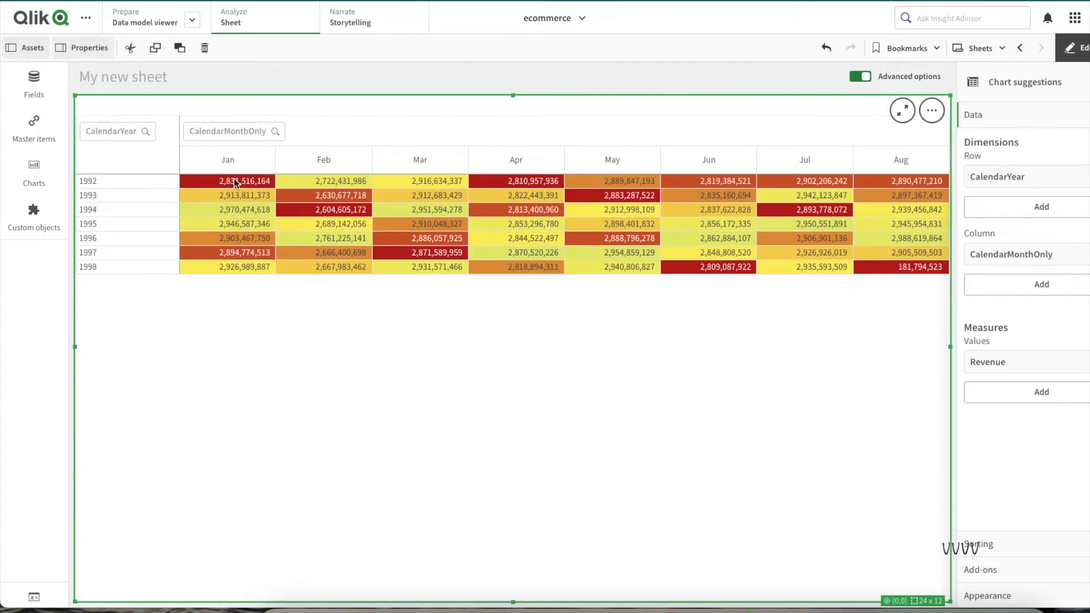
Expand the Revenue measure and reveal its Background color expression.
click(1010, 362)
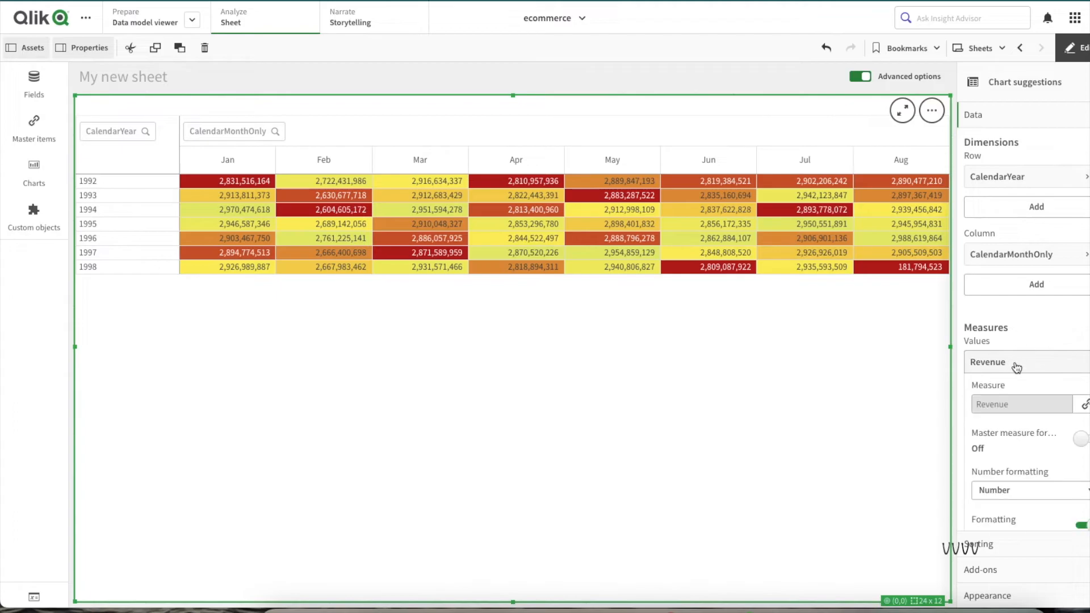
scroll(down, 3)
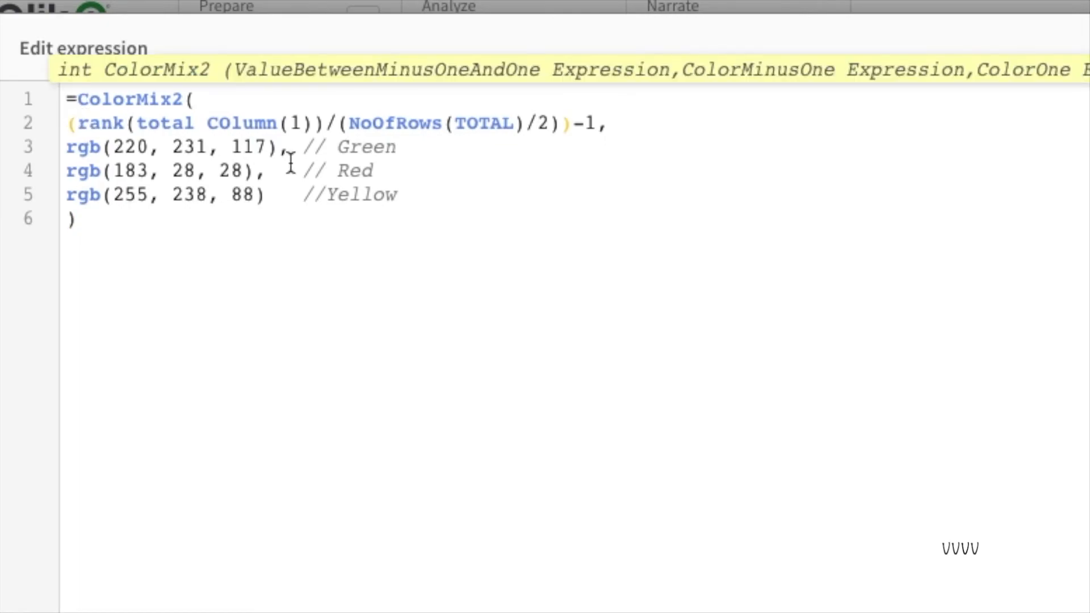
Change rank to hrank and replace NoOfRows with NoOfColumns in the ColorMix2 formula.
text(h)
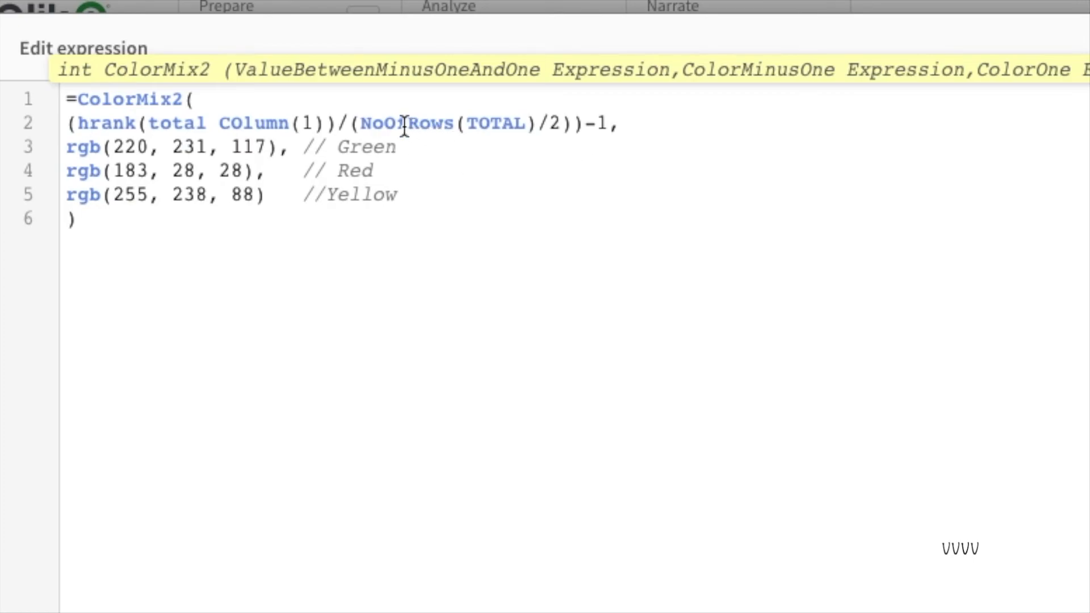
double_click(413, 122)
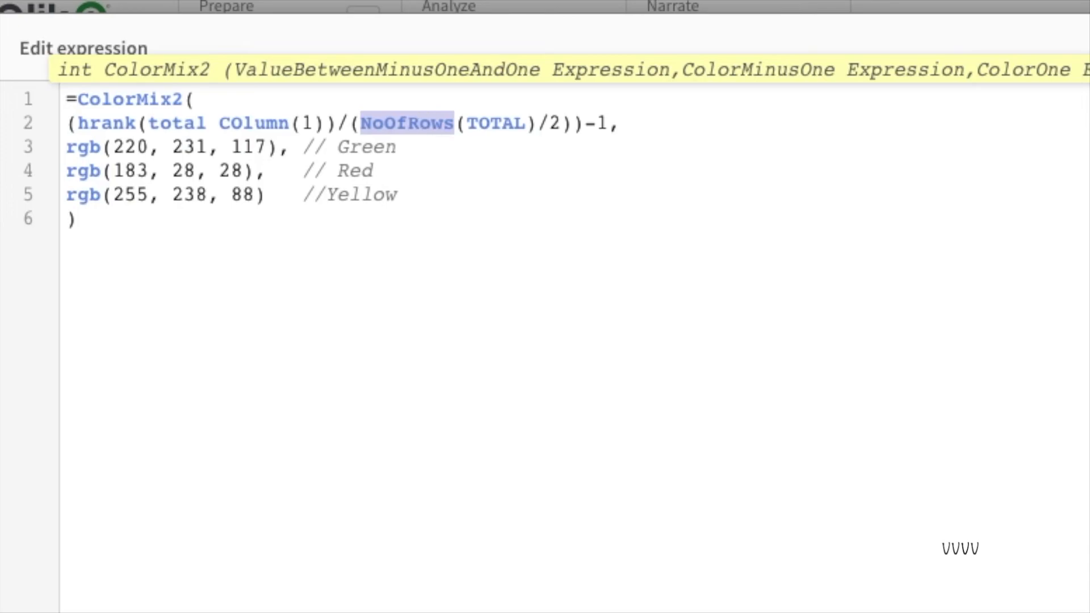
text(noofcolu)
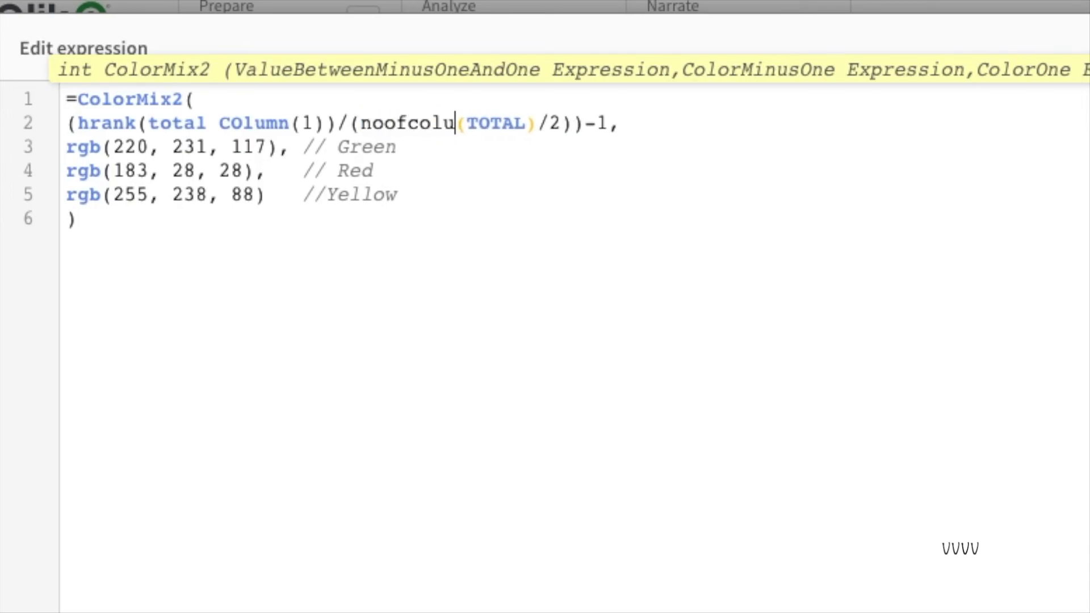
text(ms)
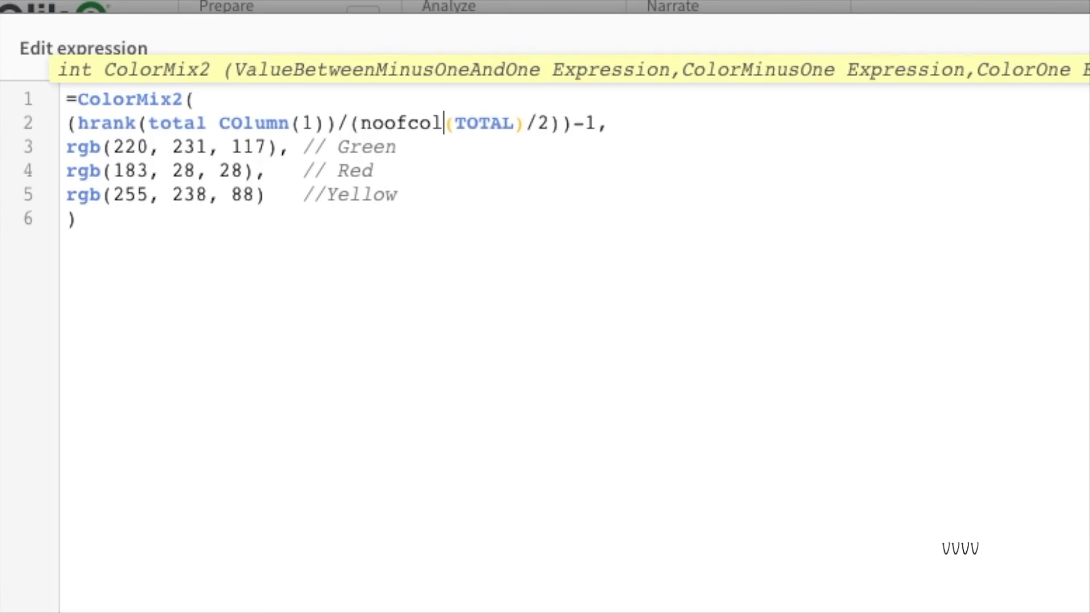
text(NoOfColumns)
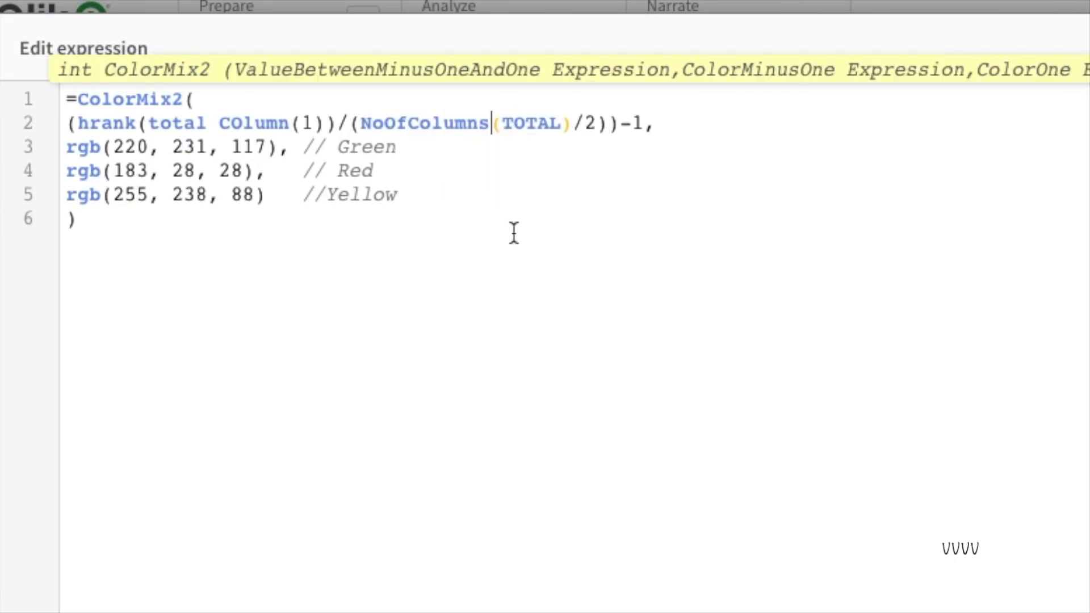
mouse_move(516, 234)
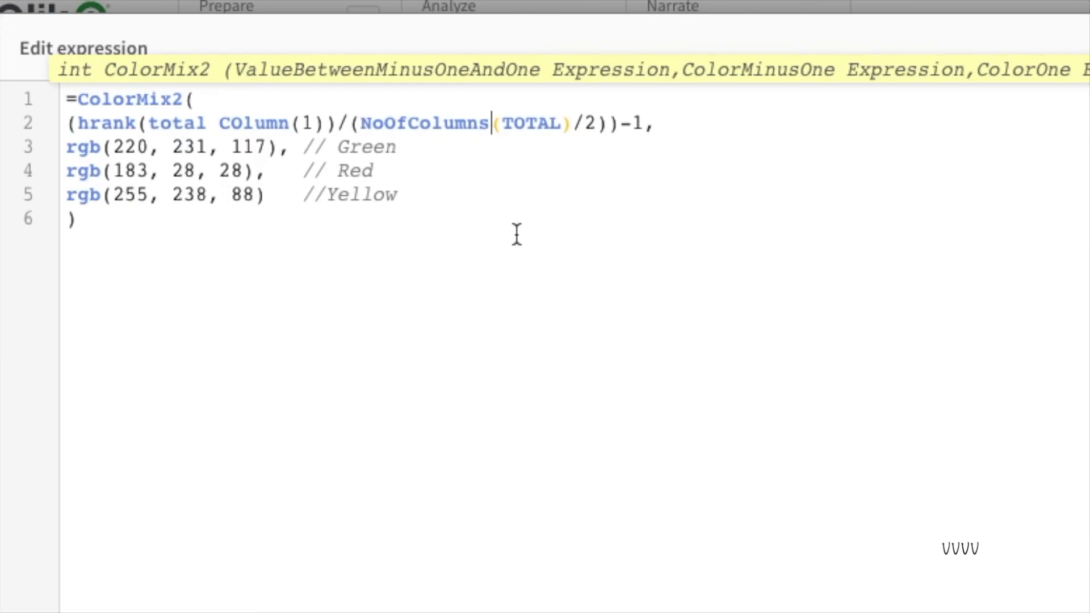